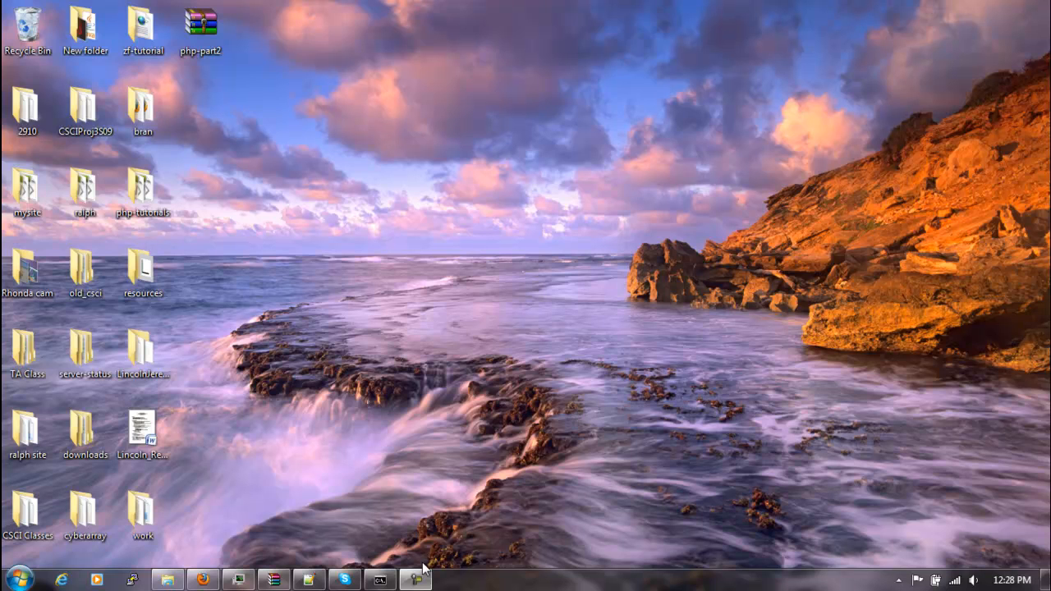
- Briefly show and hide Skype, search for WAMP in Launchy, and reveal hidden tray icons
left_click(415, 579)
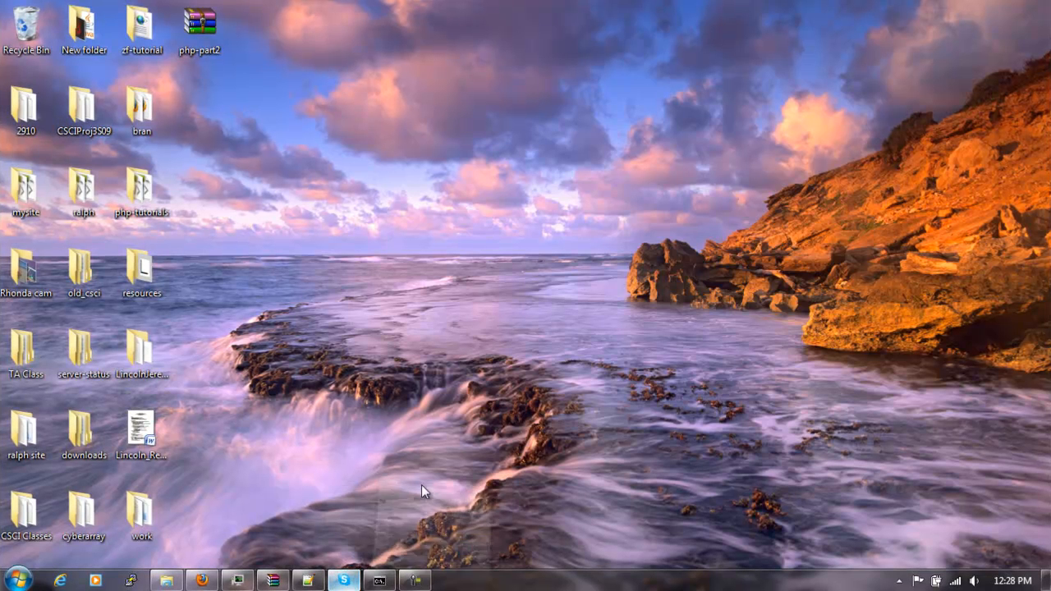
left_click(342, 581)
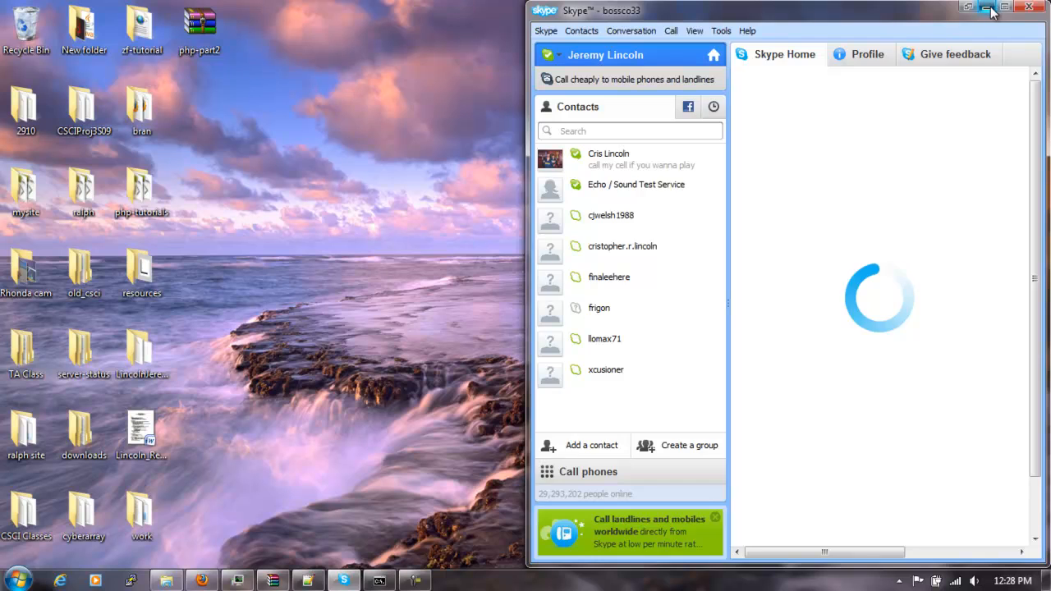
left_click(987, 6)
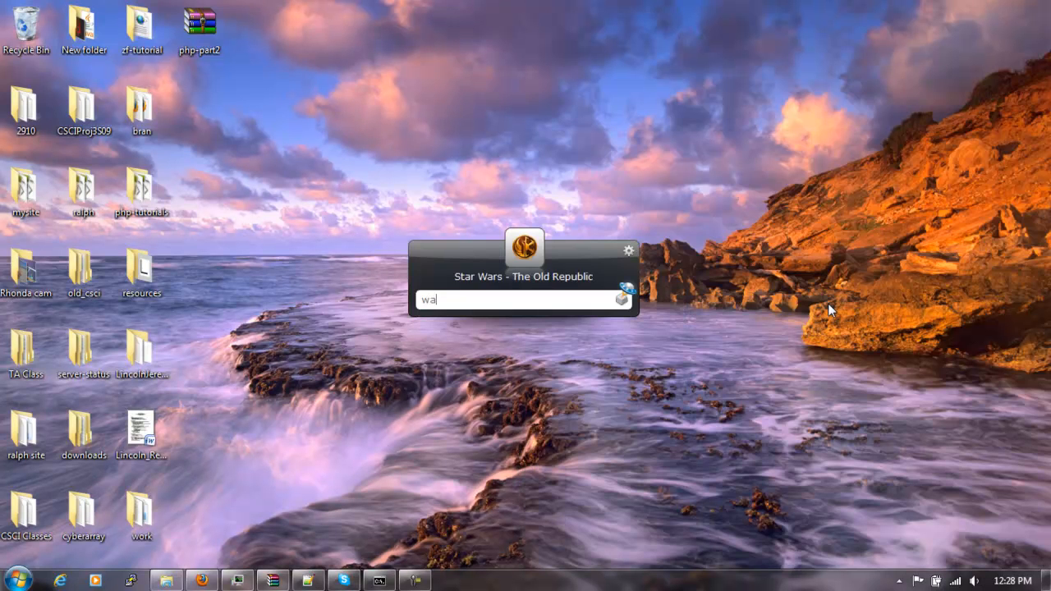
type("mp")
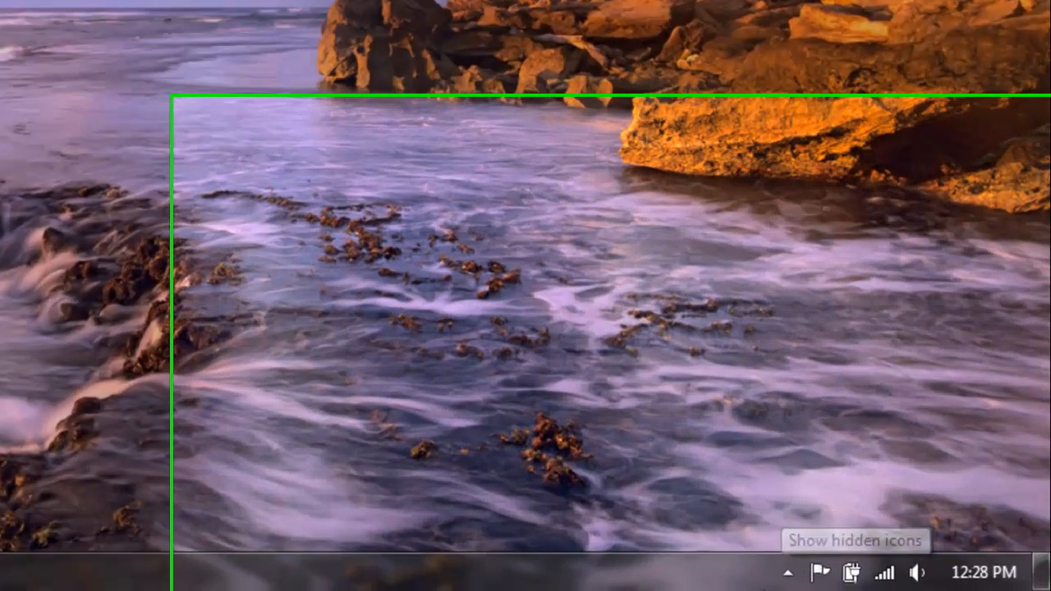
left_click(765, 570)
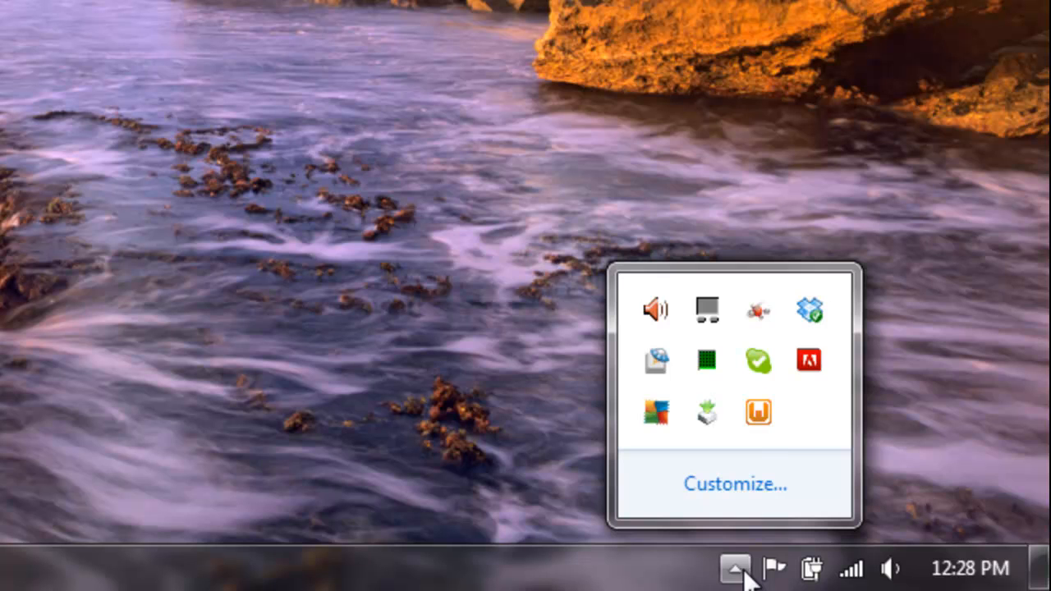
mouse_move(757, 412)
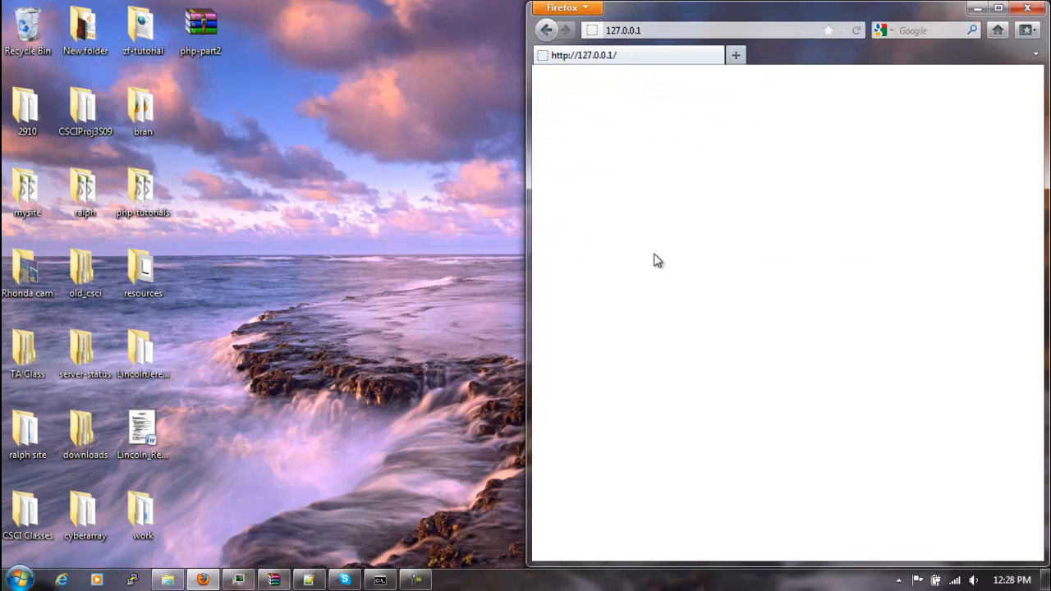
mouse_move(977, 7)
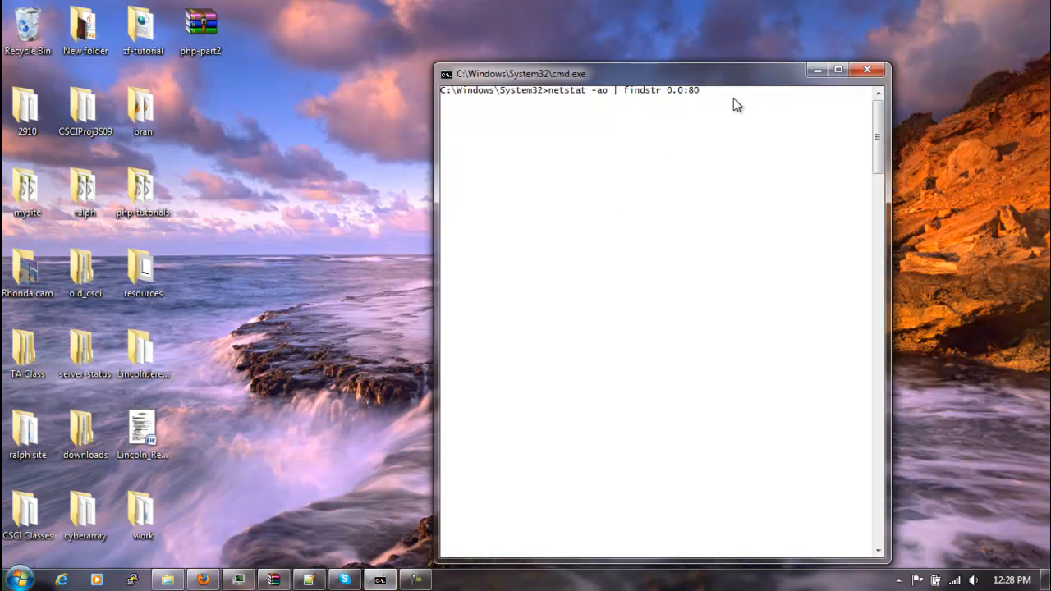
- Run netstat -ao | findstr 0.0:80, showing port 80 is held by PID 5132
key("Return")
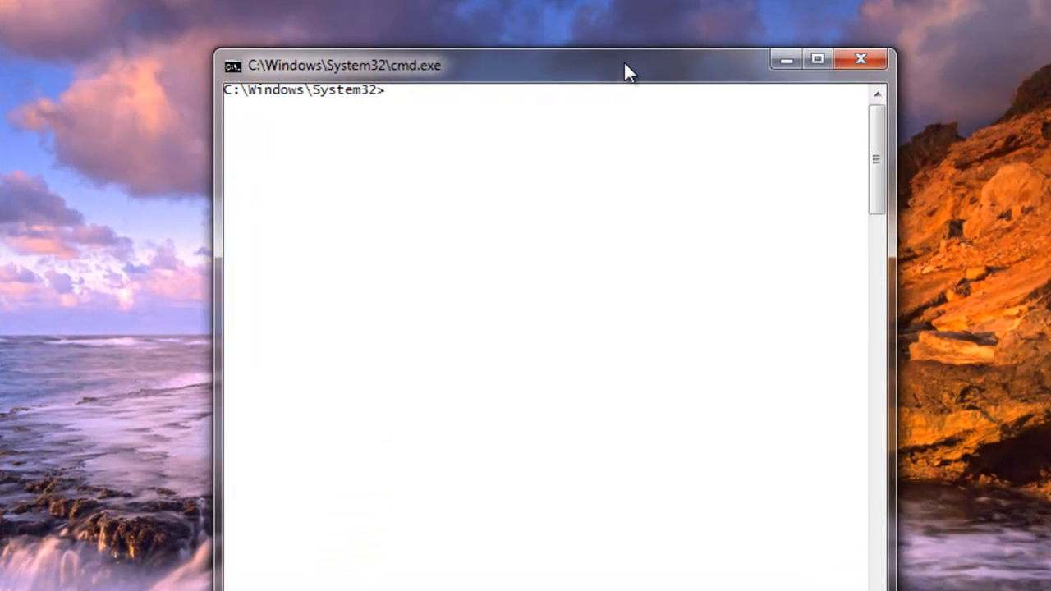
type("n")
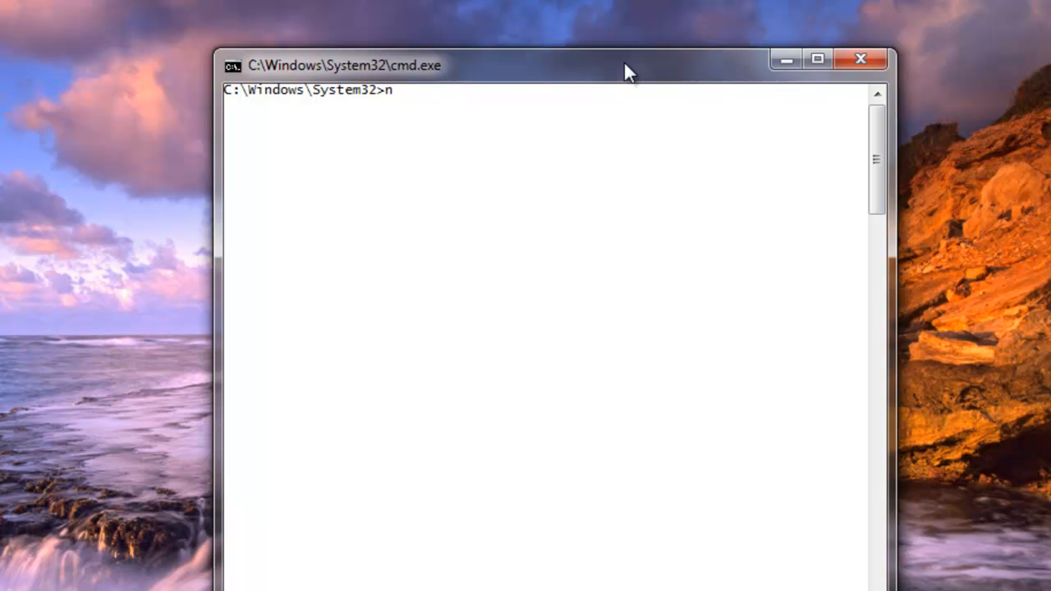
type("etstat")
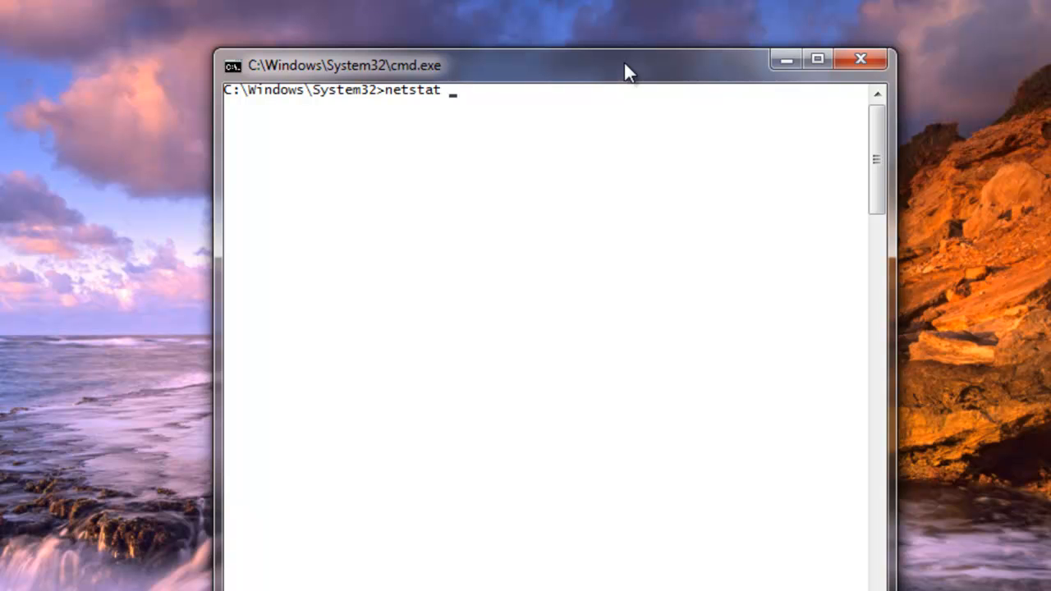
type("-ao")
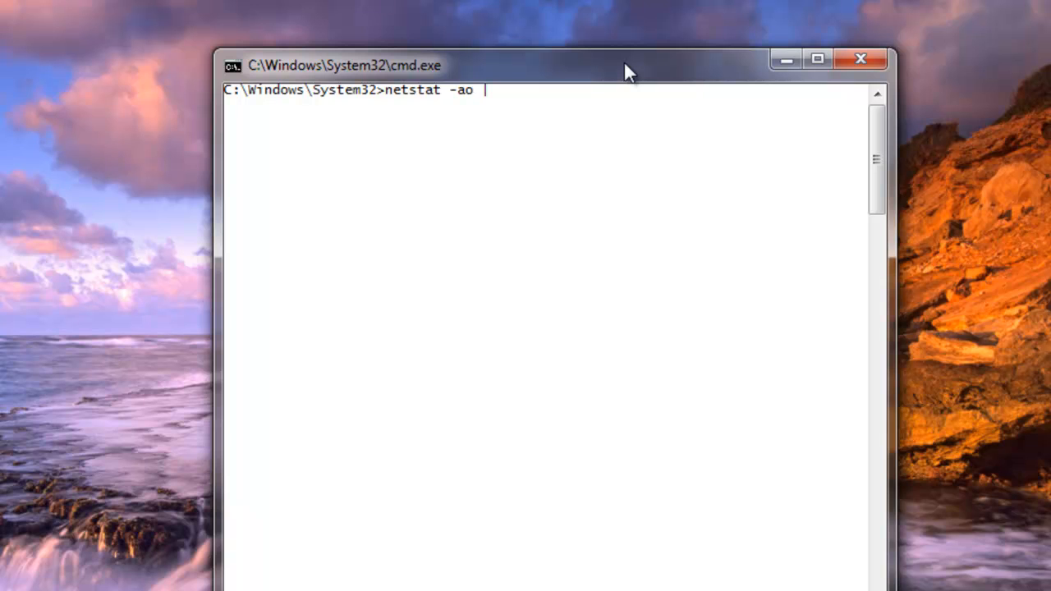
type("| find")
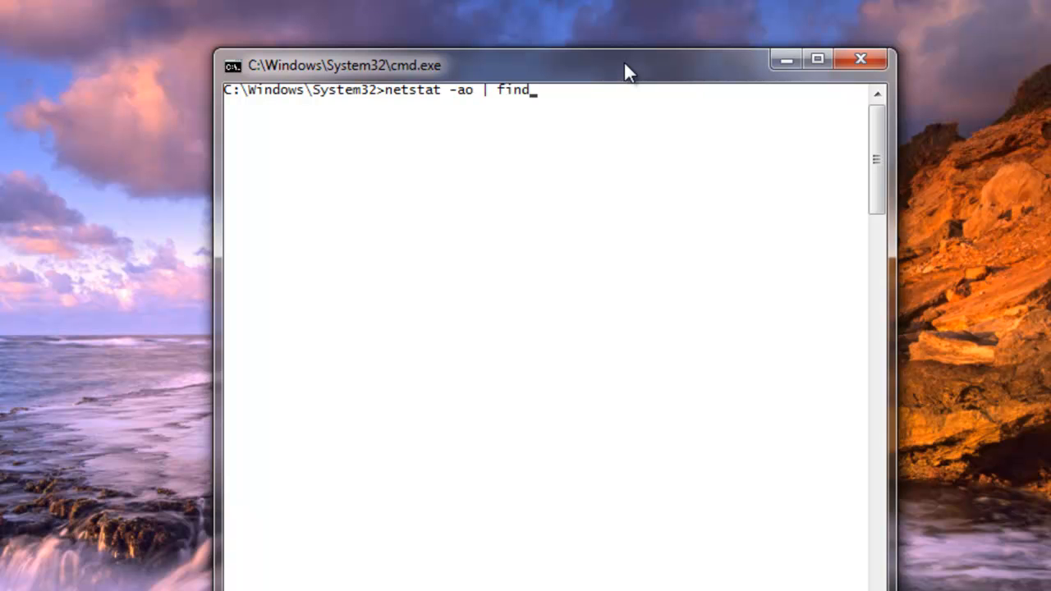
type("str")
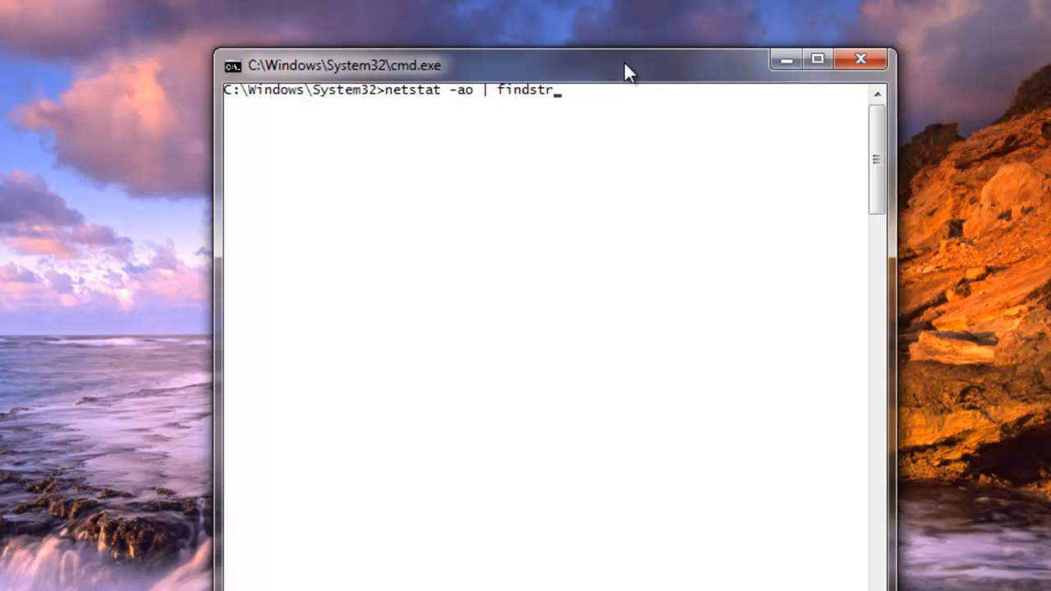
type("0")
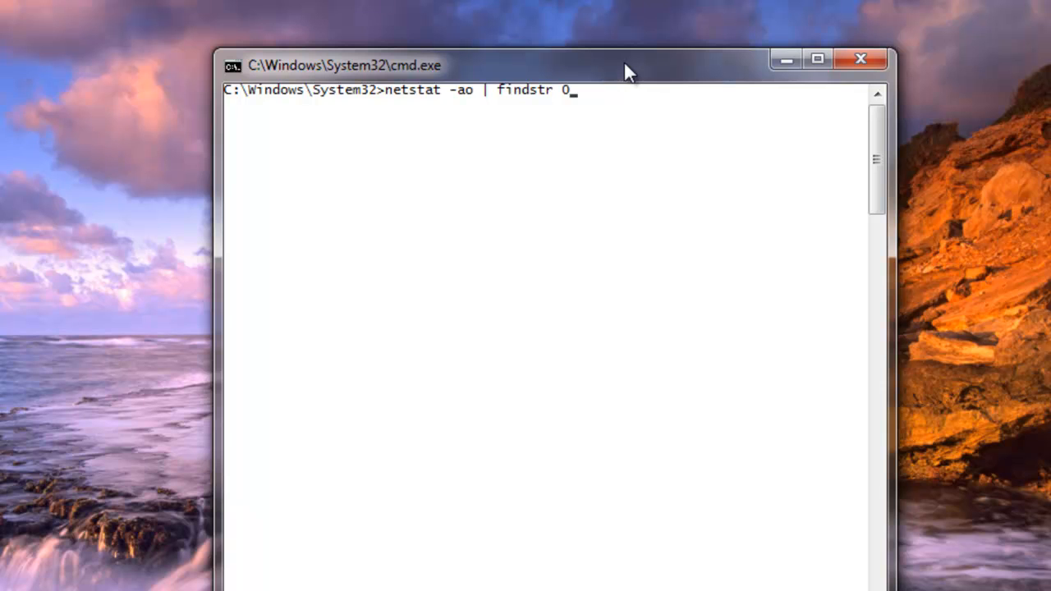
type(".0")
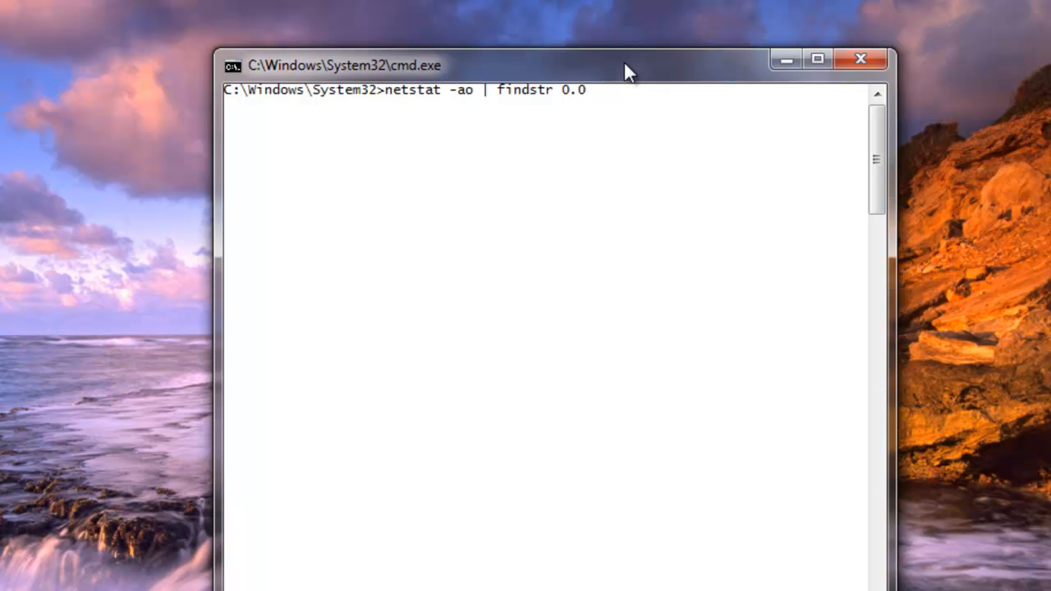
type(":8")
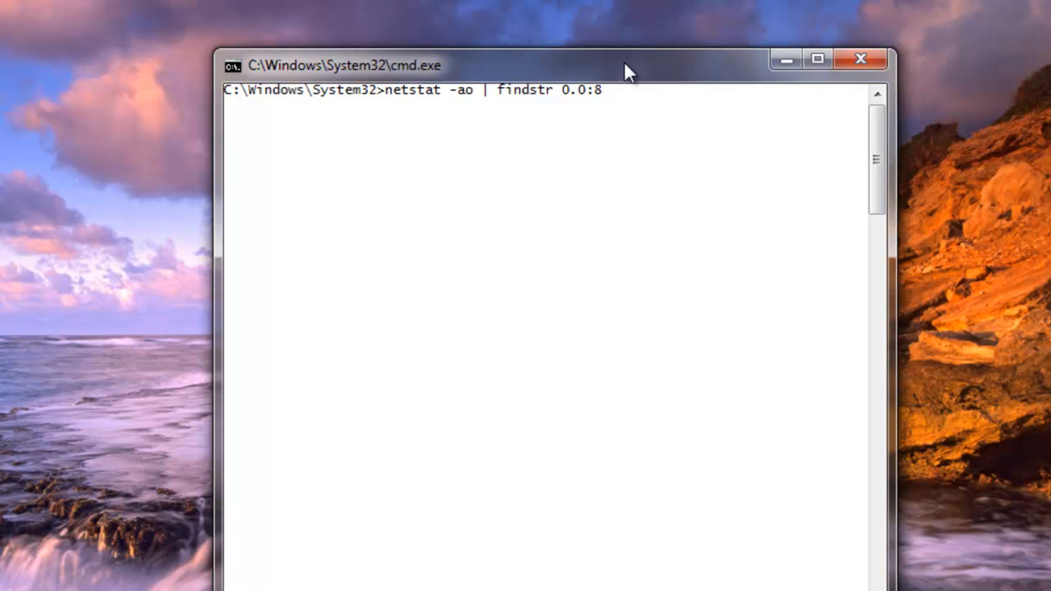
key("Return")
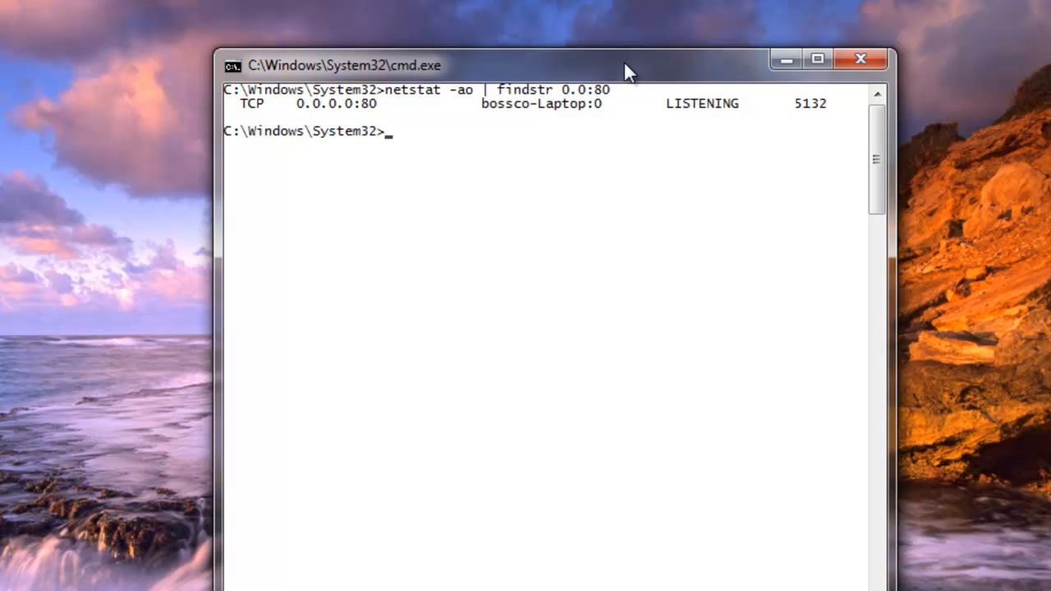
mouse_move(611, 136)
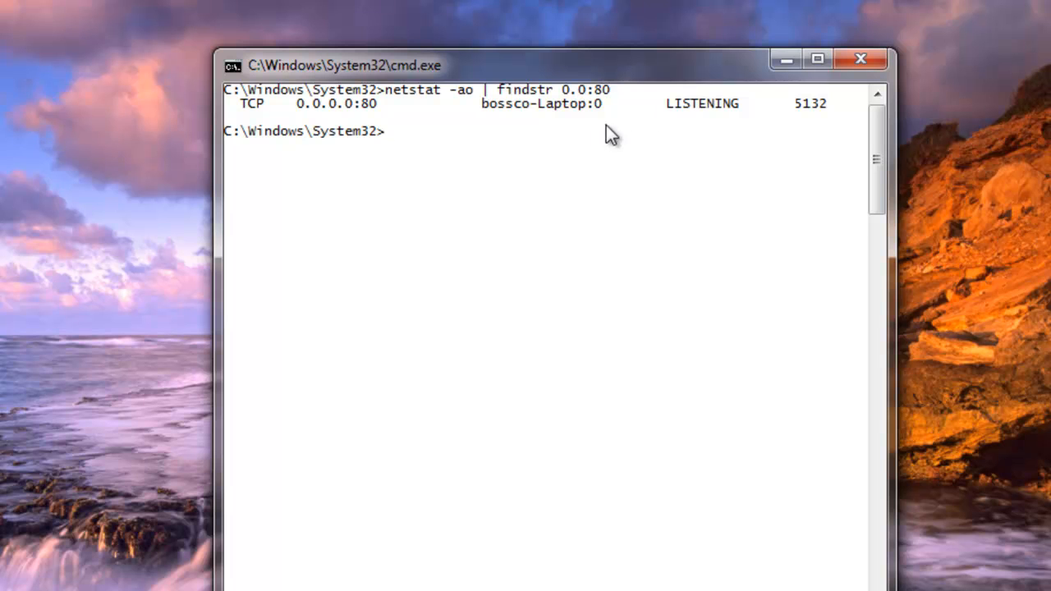
mouse_move(688, 123)
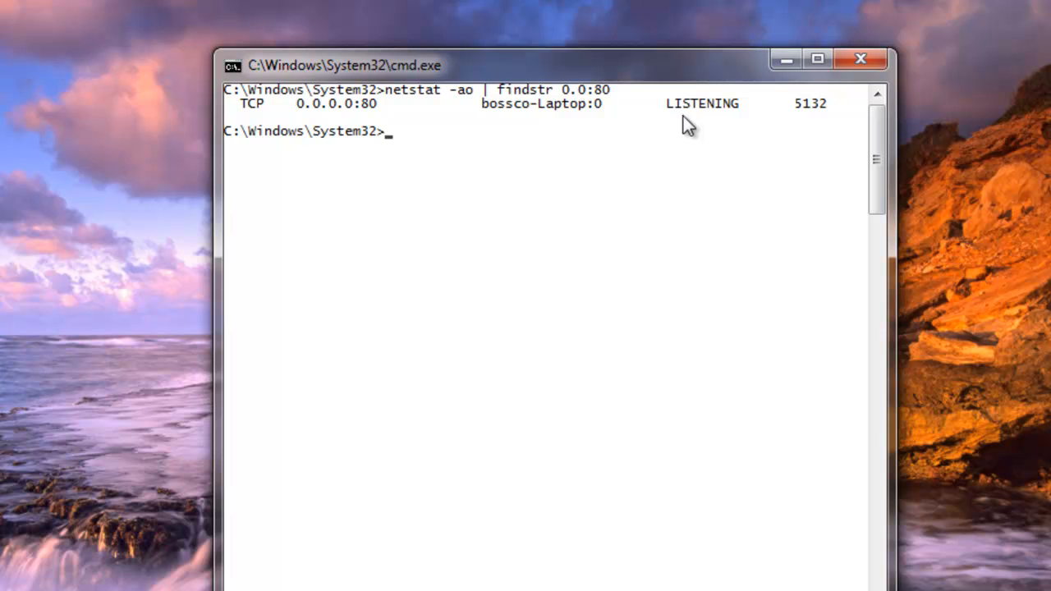
mouse_move(813, 113)
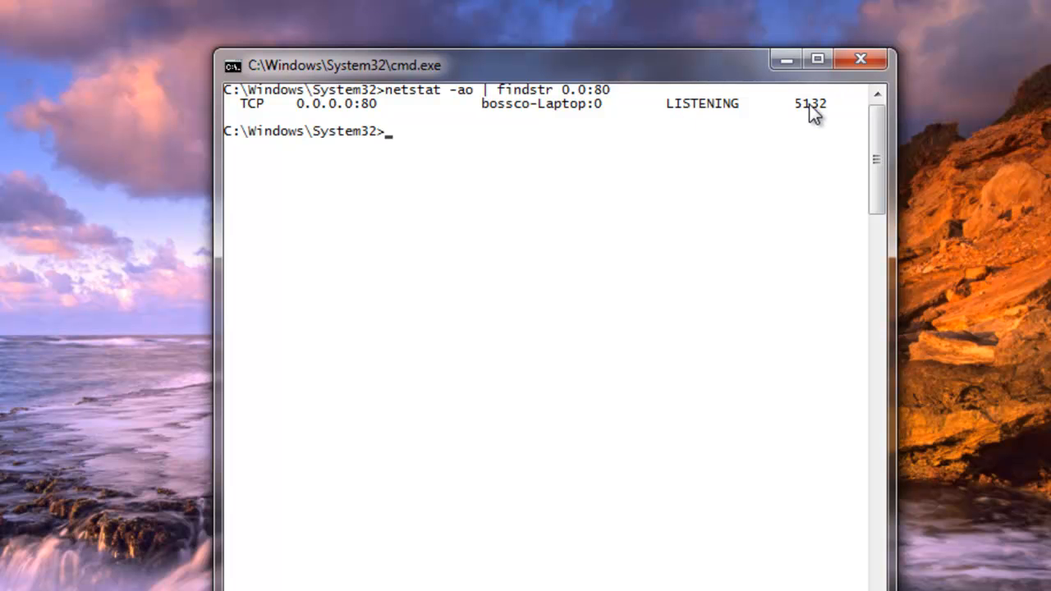
mouse_move(627, 246)
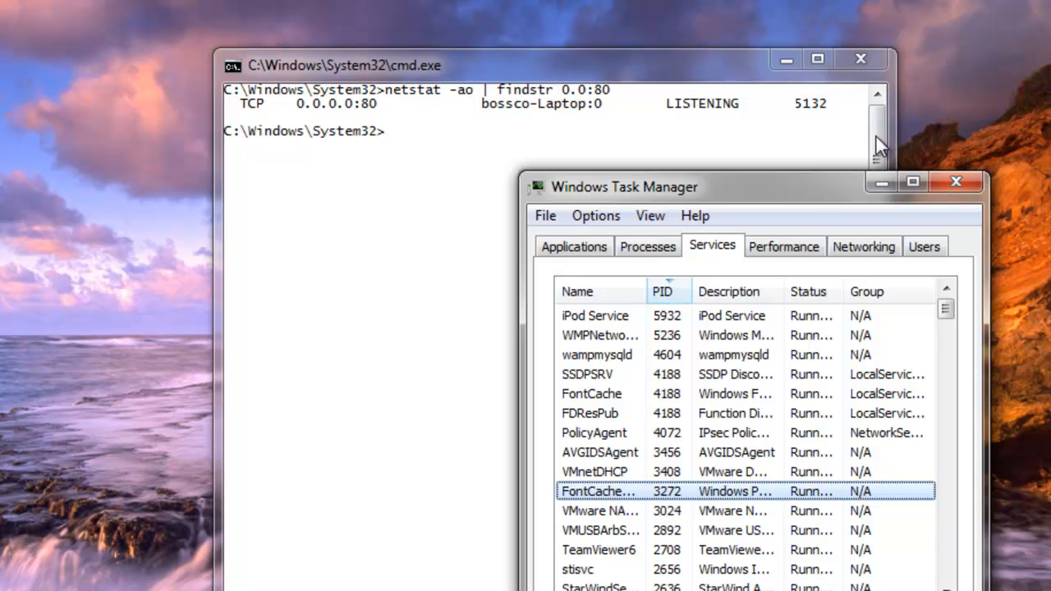
mouse_move(663, 341)
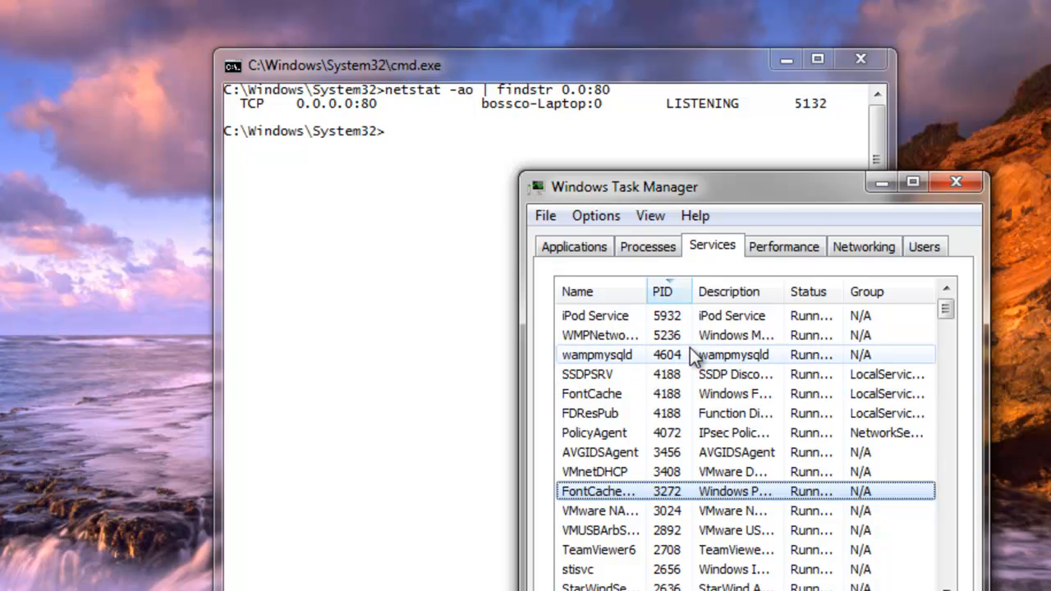
- Check Task Manager's Processes list for the process with PID 5132
left_click(647, 246)
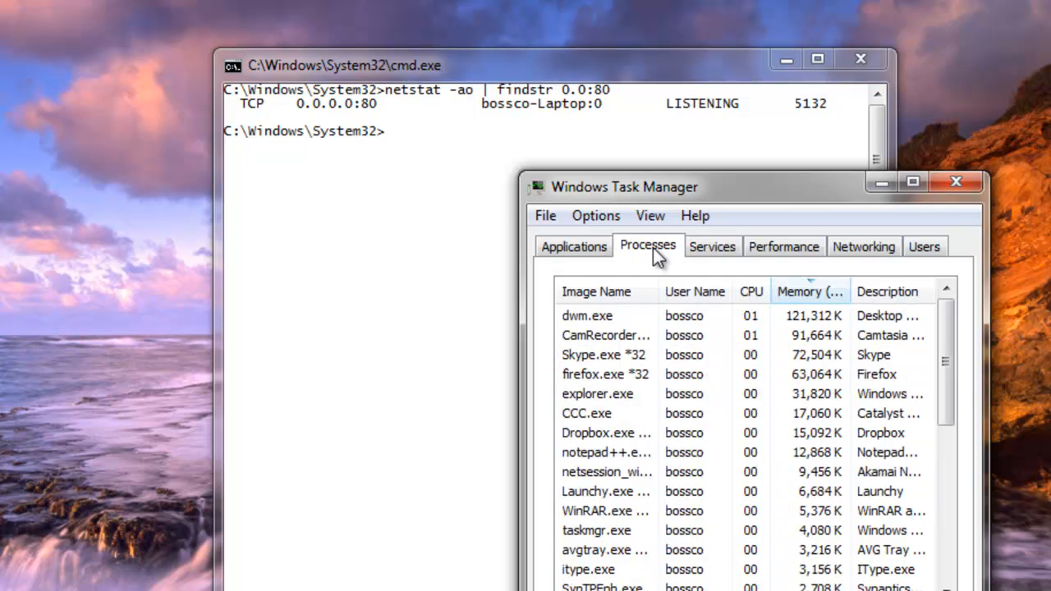
left_click(712, 246)
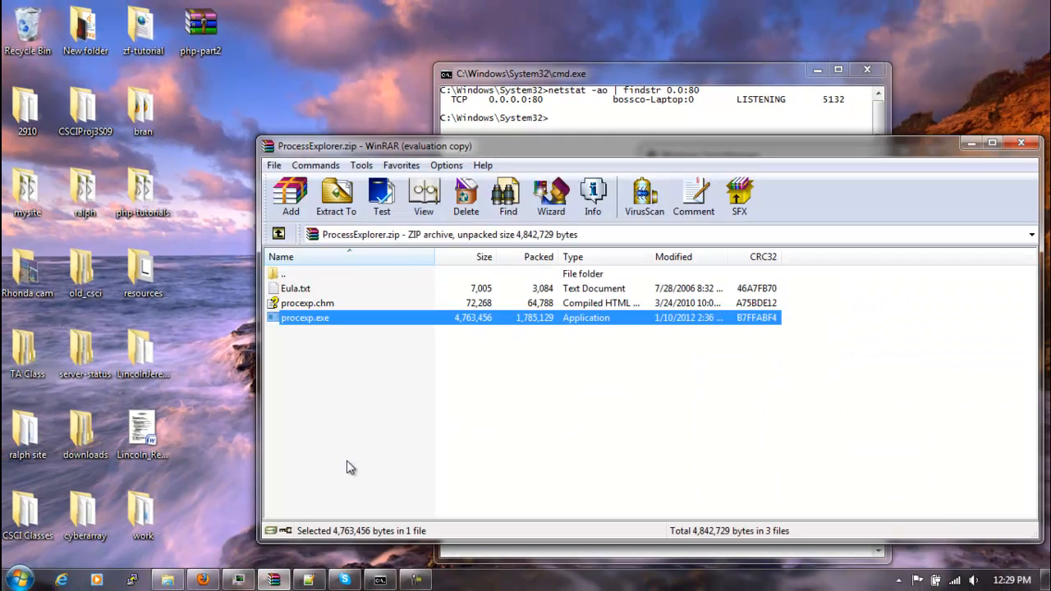
mouse_move(308, 323)
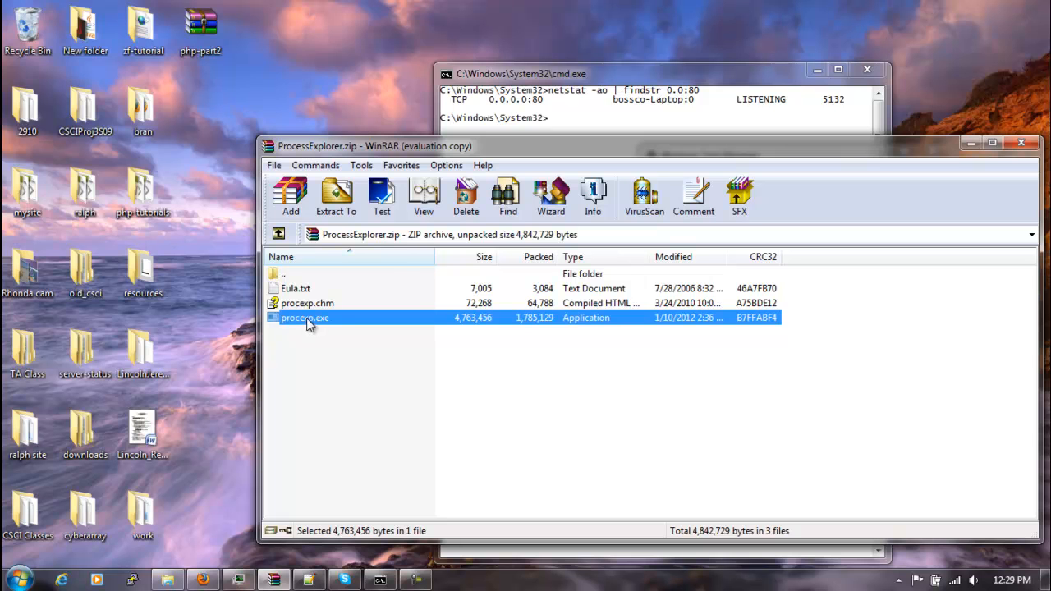
- Try running procexp.exe inside the WinRAR archive, which fails, then restore Firefox
double_click(305, 318)
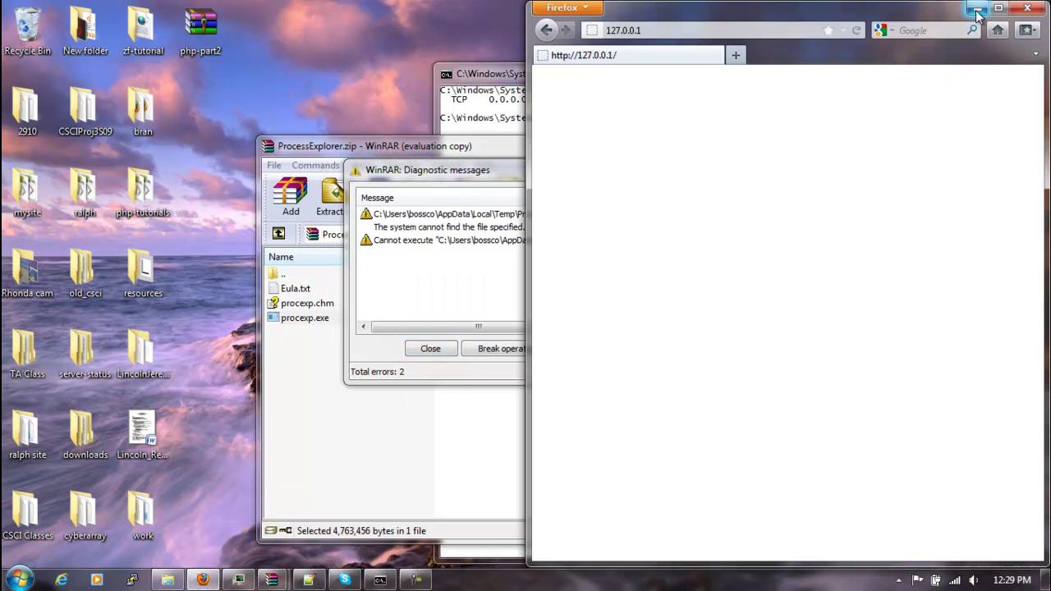
left_click(976, 8)
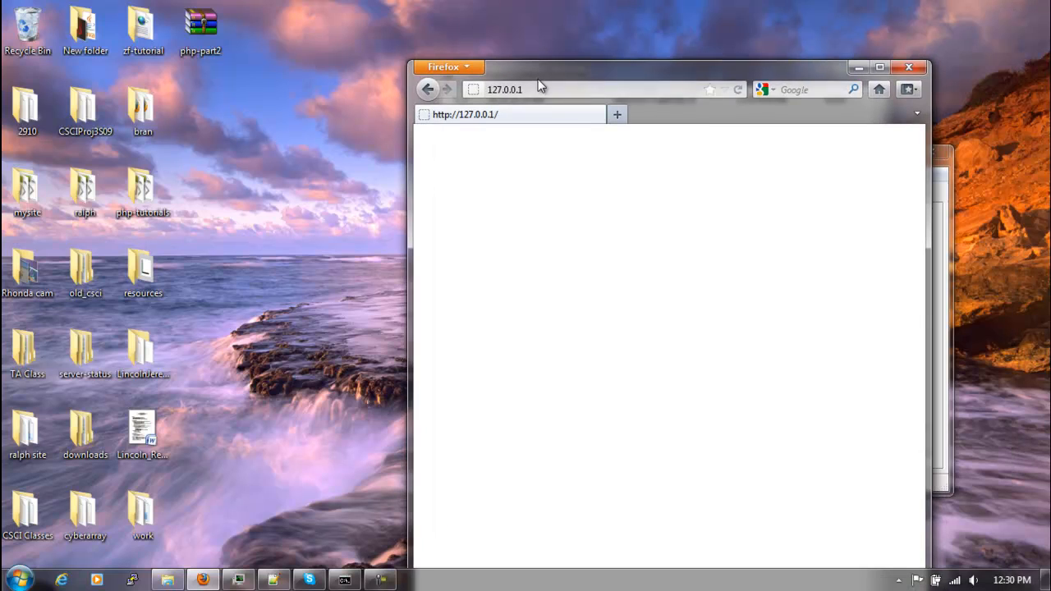
- Google 'process explorer', download it from Sysinternals, and open ProcessExplorer.zip in WinRAR
type("ph")
type("process ex")
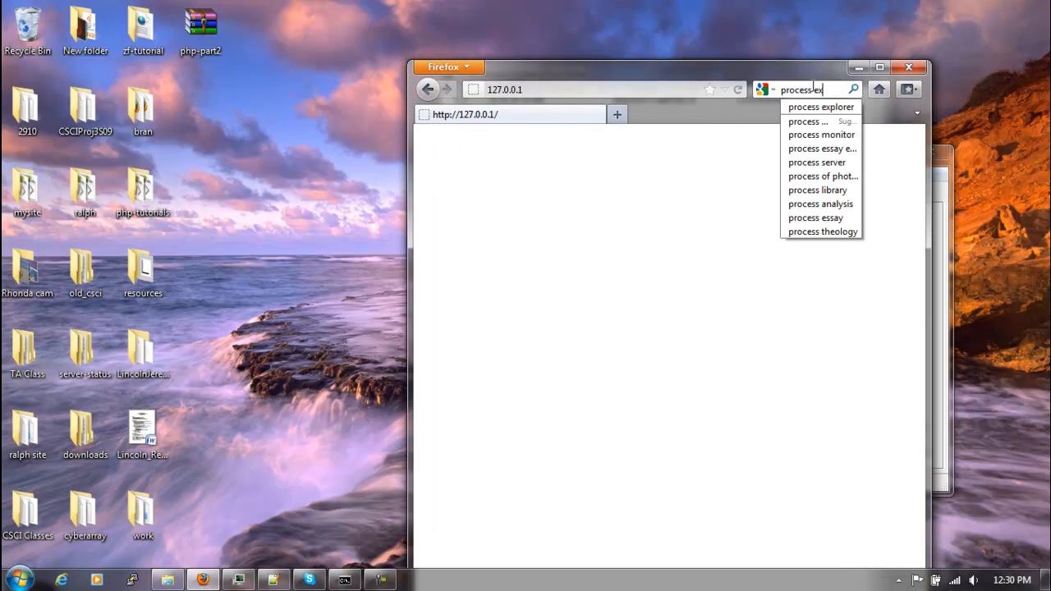
left_click(820, 107)
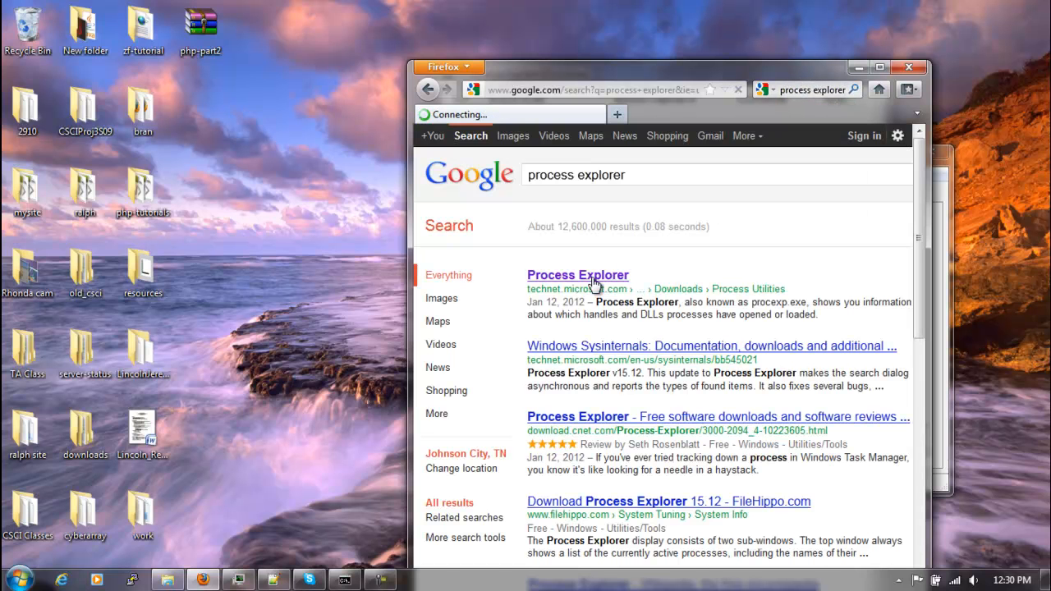
left_click(577, 275)
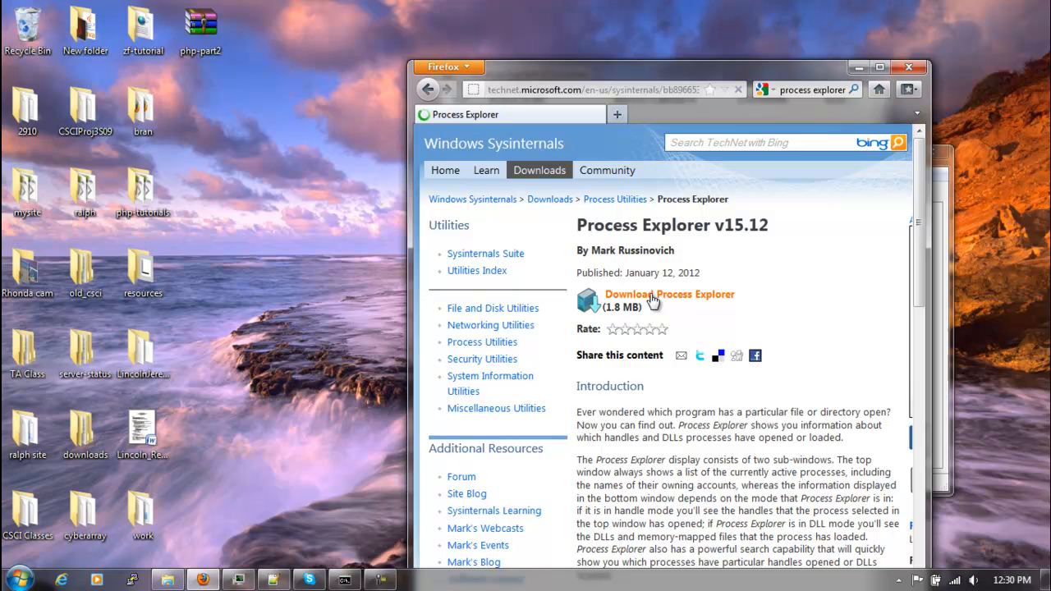
left_click(669, 294)
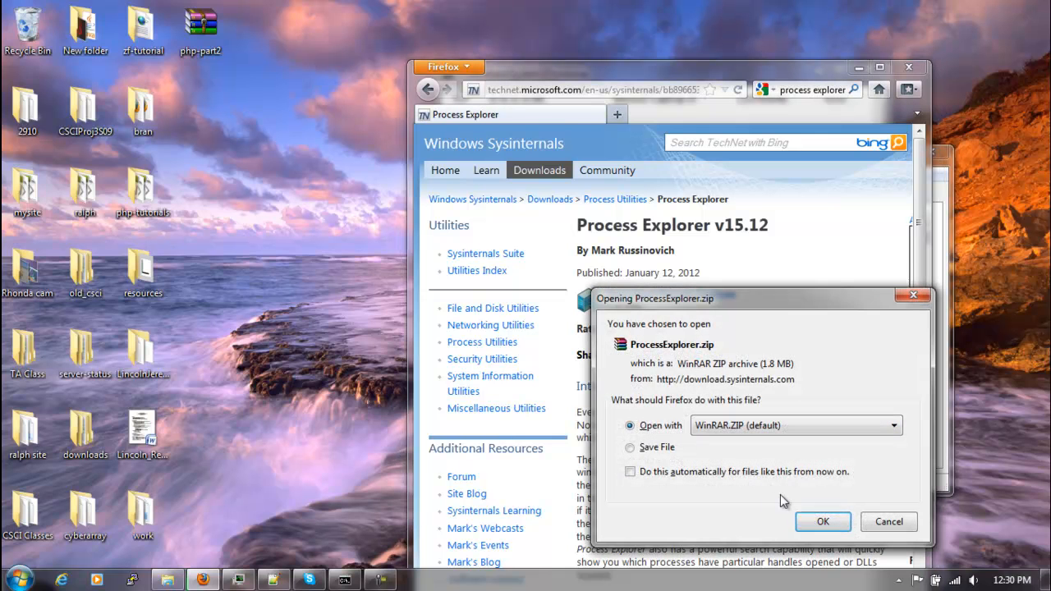
left_click(822, 521)
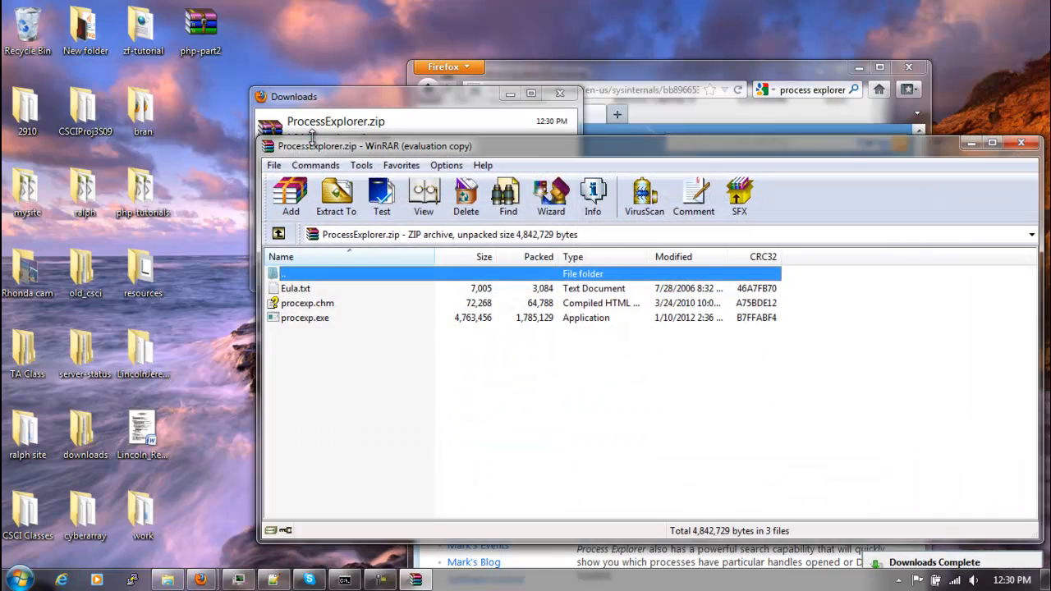
- Launch procexp.exe from the downloaded archive and scroll the process list toward PID 5132
double_click(305, 318)
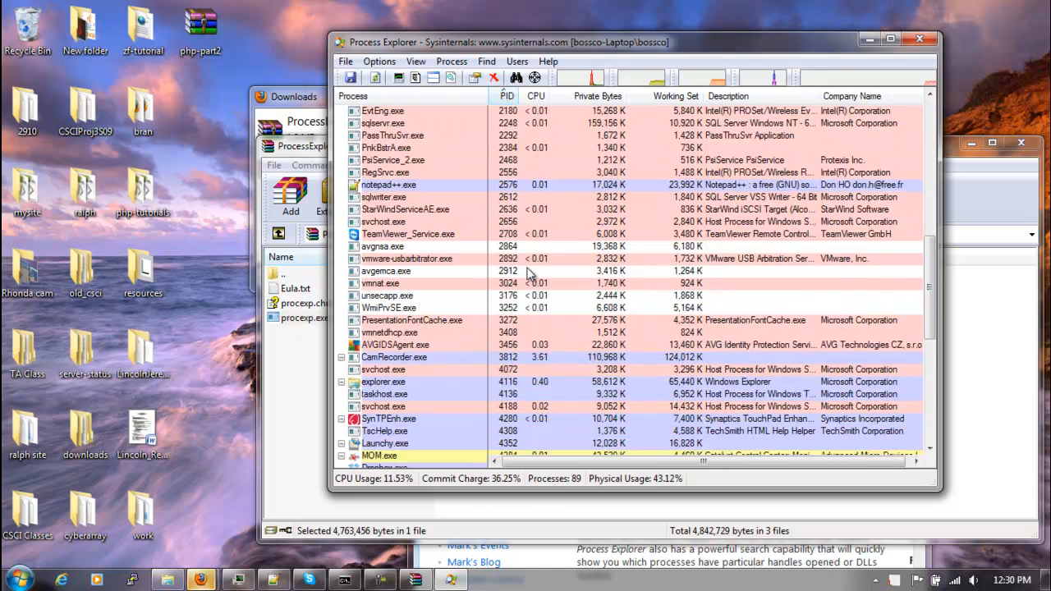
scroll("down", 3)
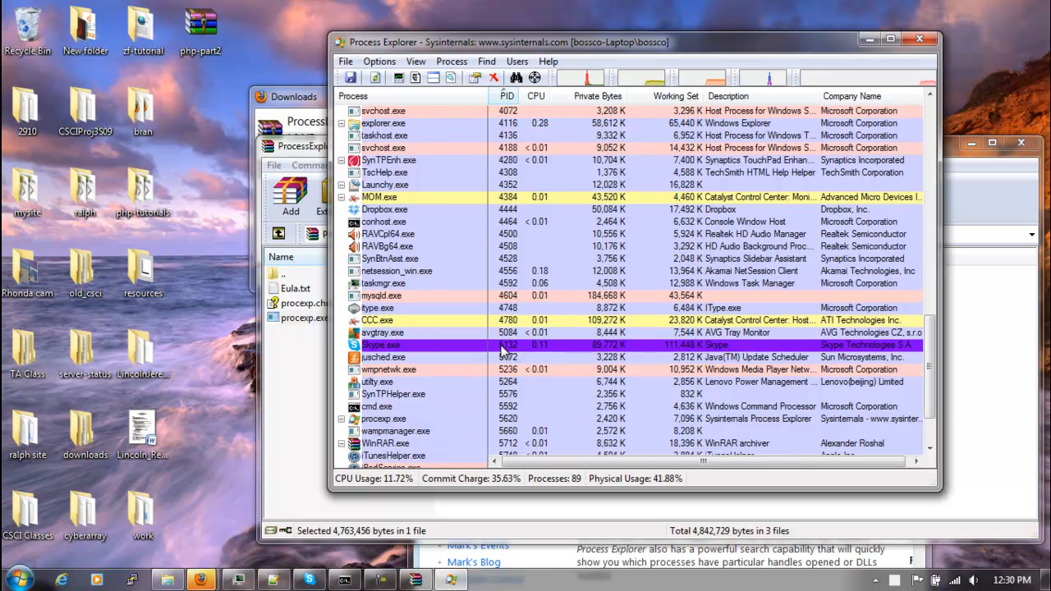
mouse_move(381, 344)
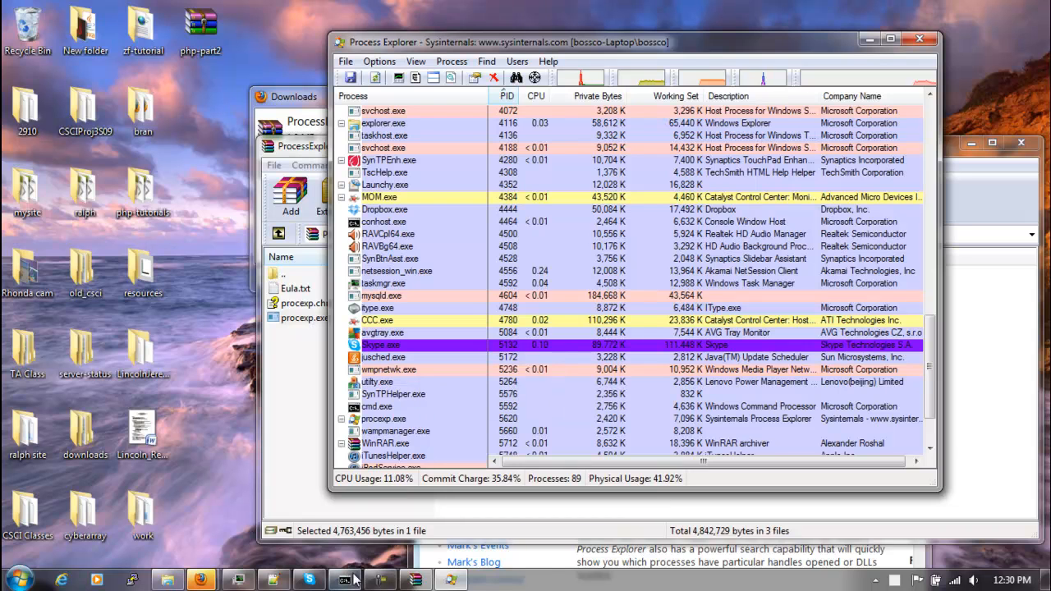
left_click(344, 580)
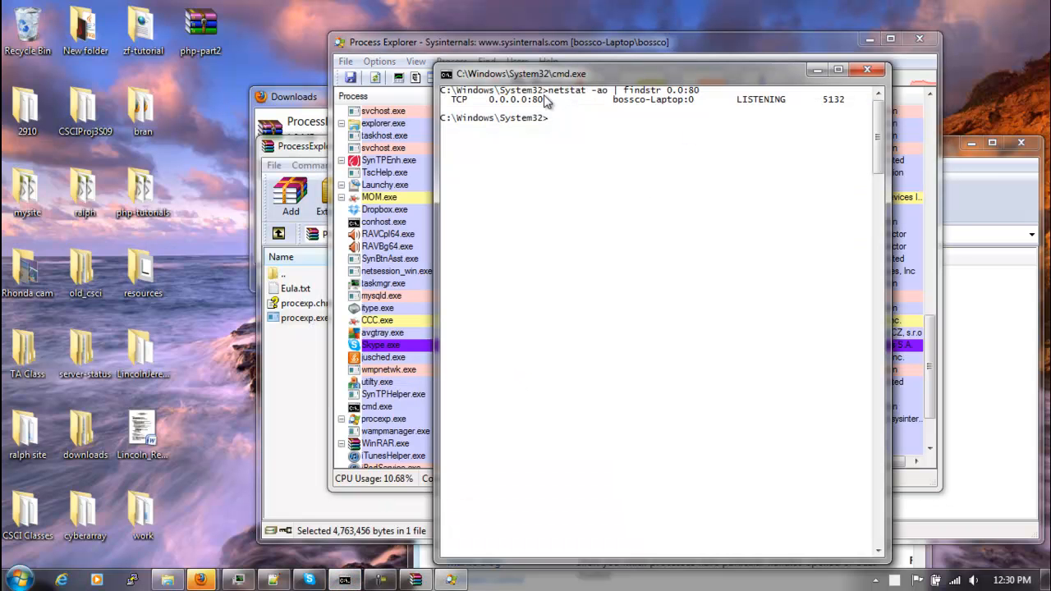
mouse_move(556, 117)
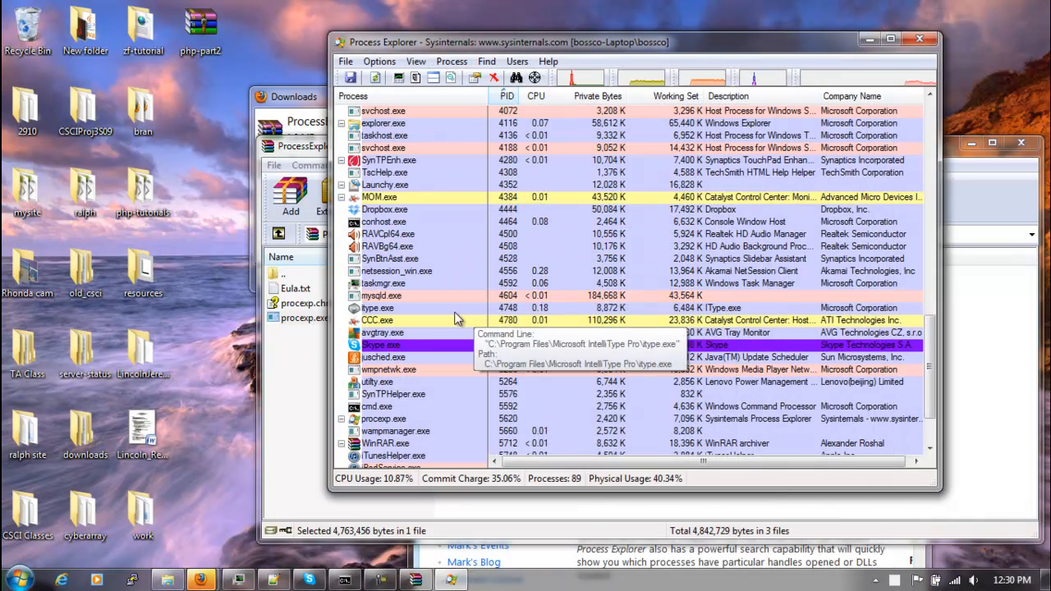
- Kill the Skype.exe process from its context menu and confirm
right_click(380, 345)
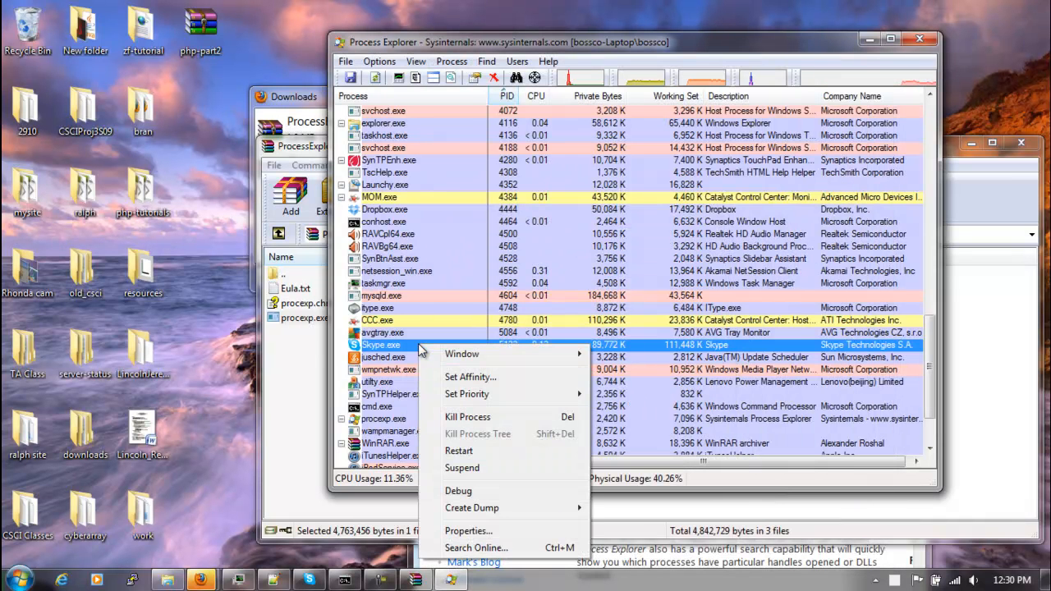
left_click(467, 416)
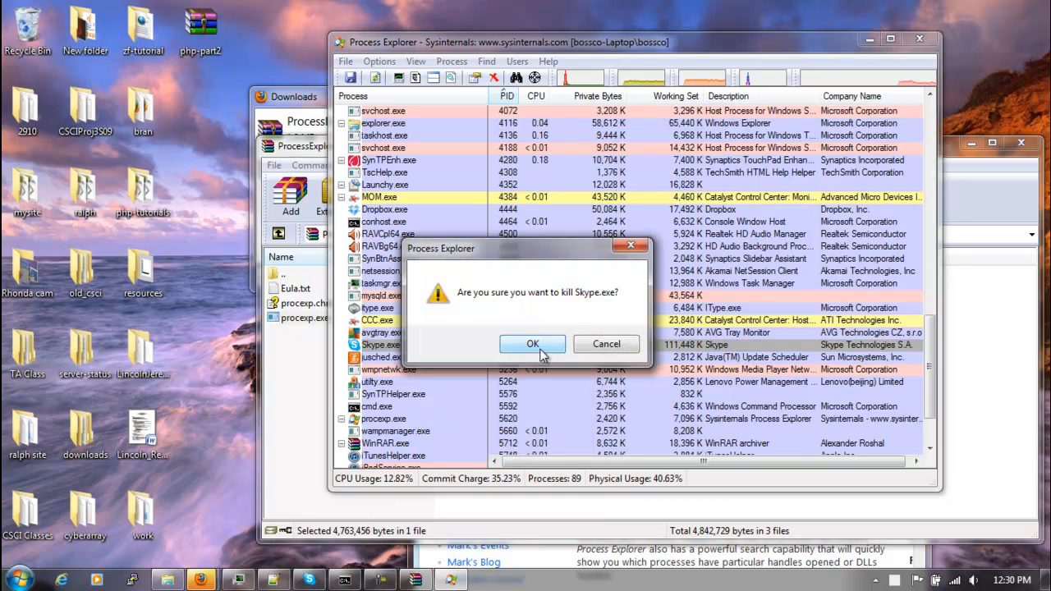
left_click(532, 343)
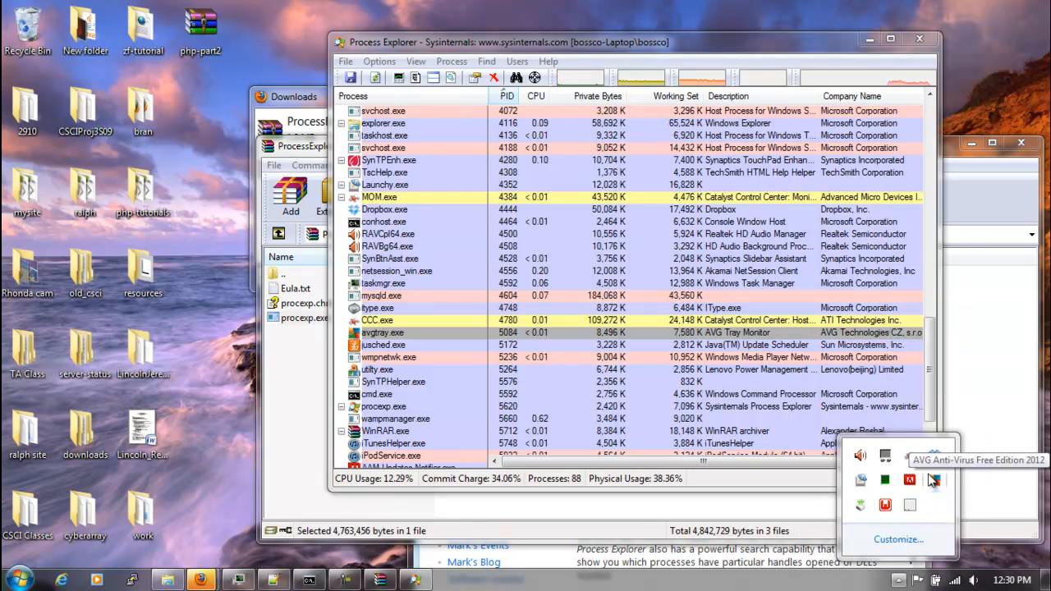
mouse_move(885, 505)
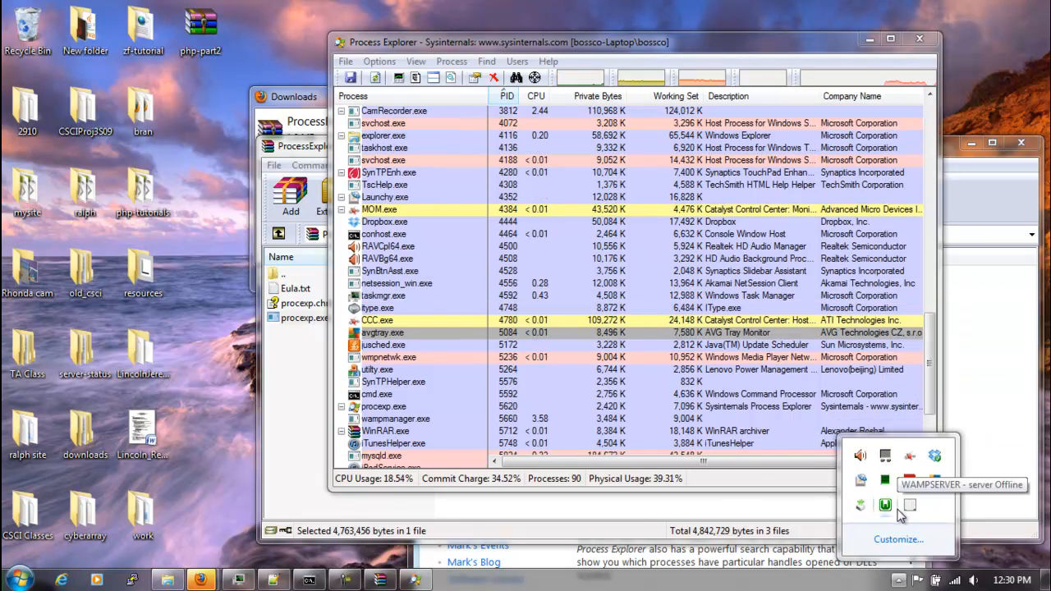
mouse_move(201, 579)
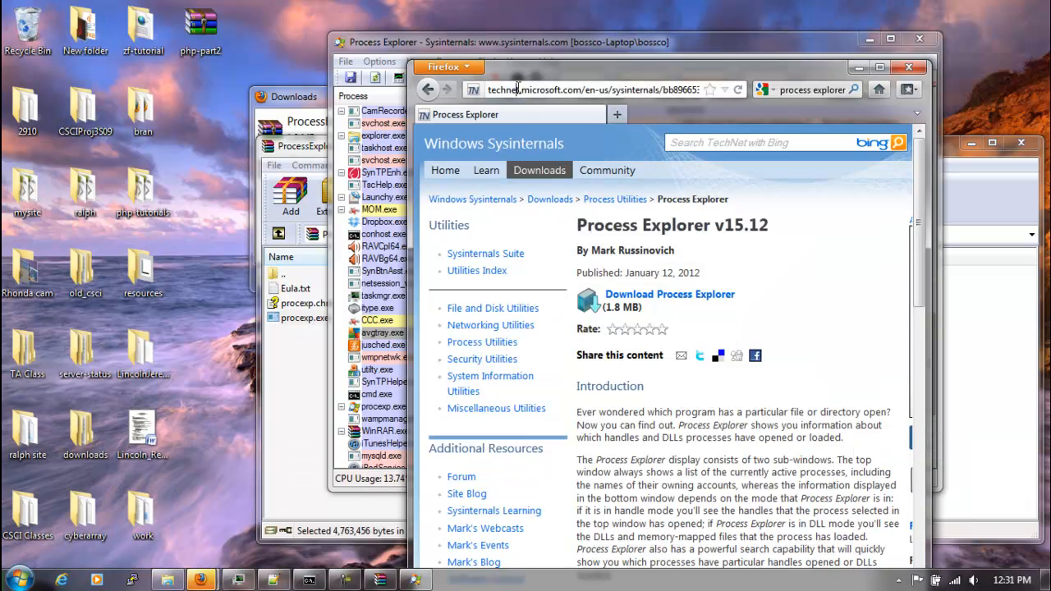
- Load localhost in Firefox, bringing up the WAMPSERVER homepage
type("local")
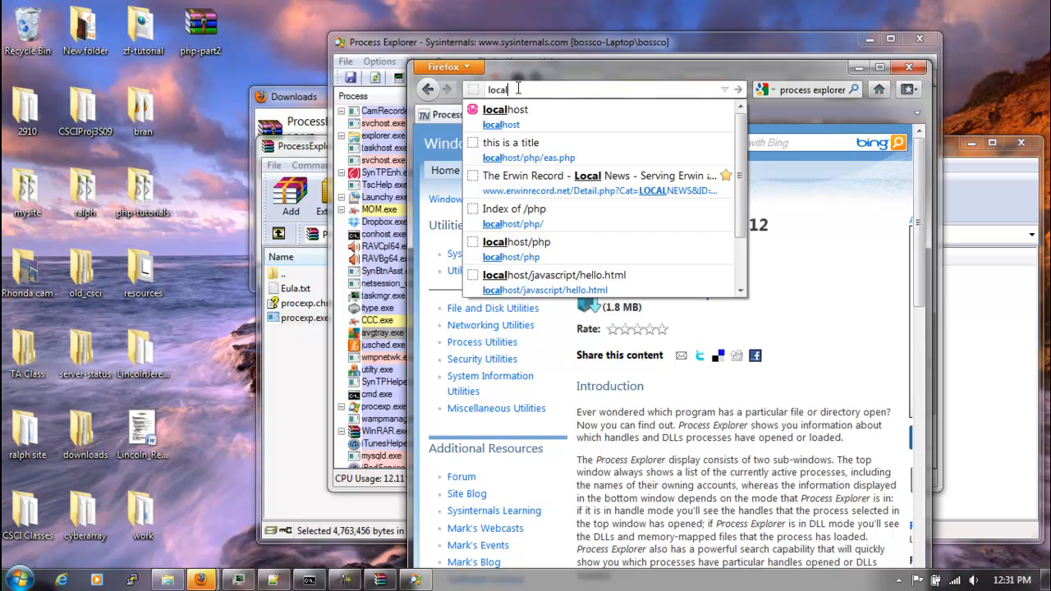
left_click(502, 109)
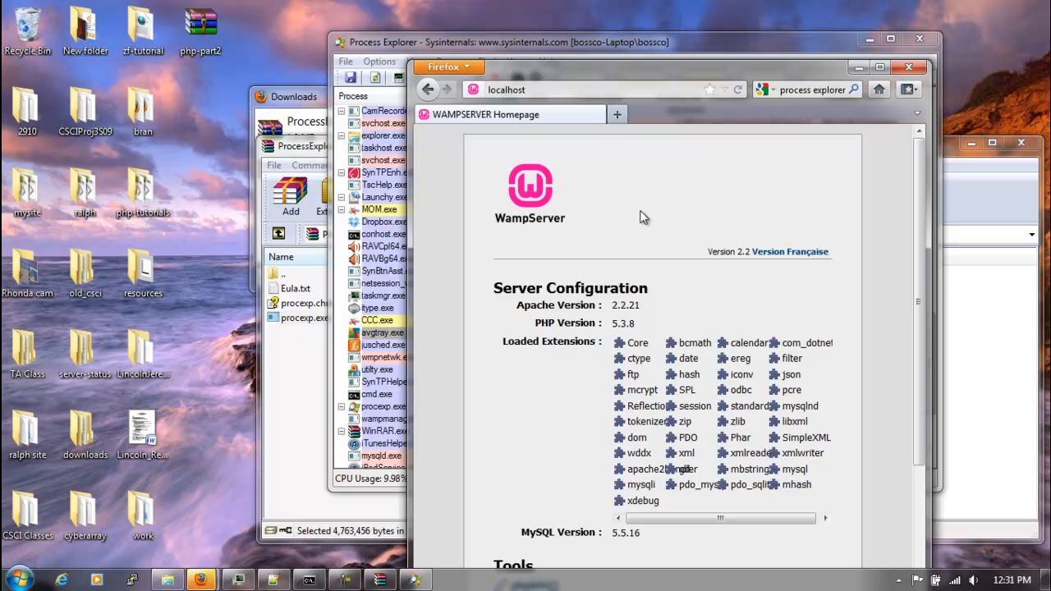
mouse_move(615, 185)
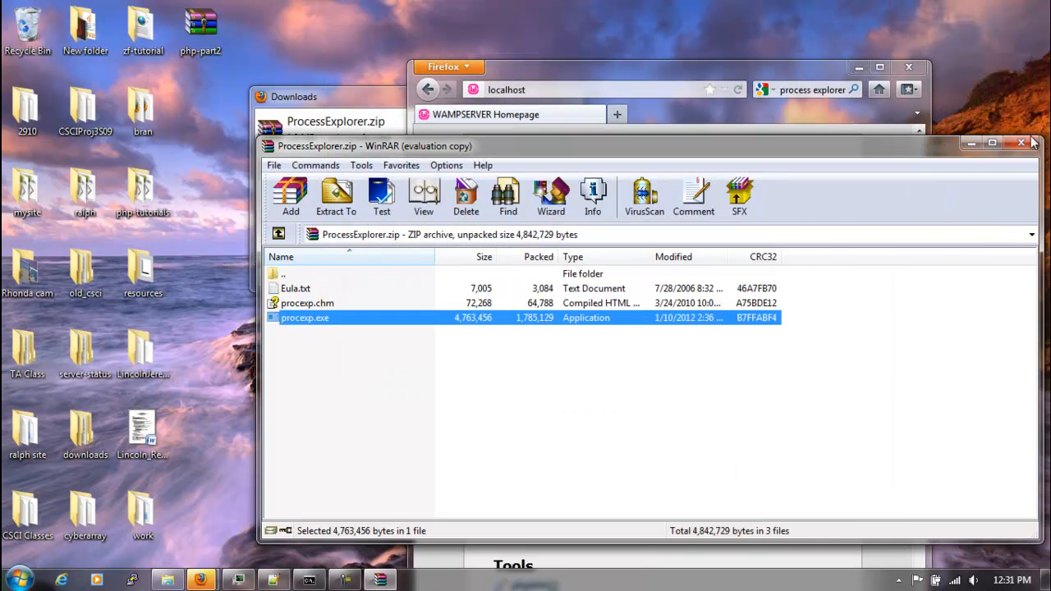
- Close the ProcessExplorer.zip archive and search for Skype in the launcher
left_click(1022, 142)
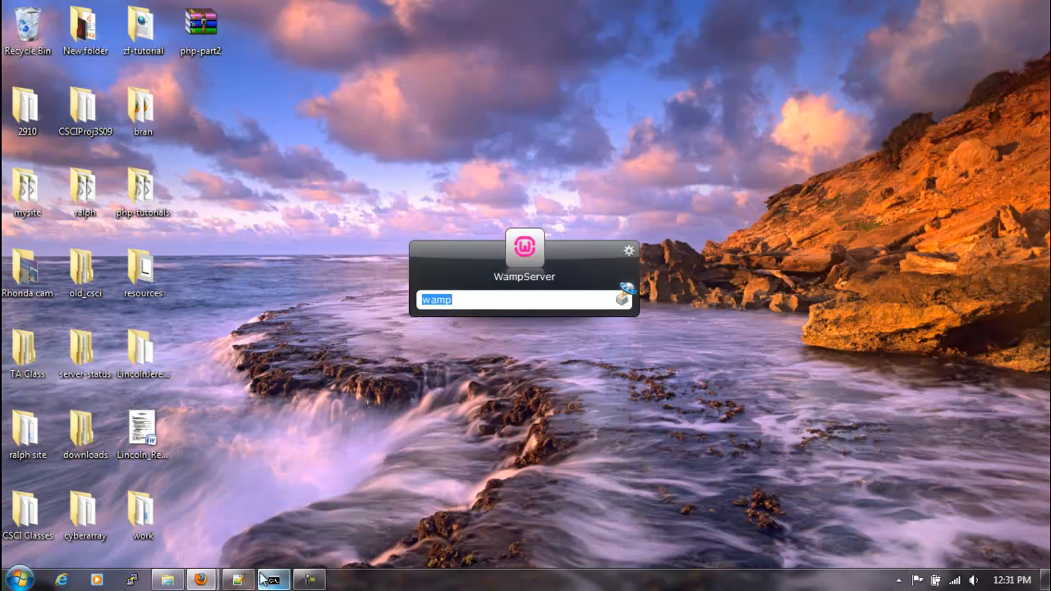
type("sky")
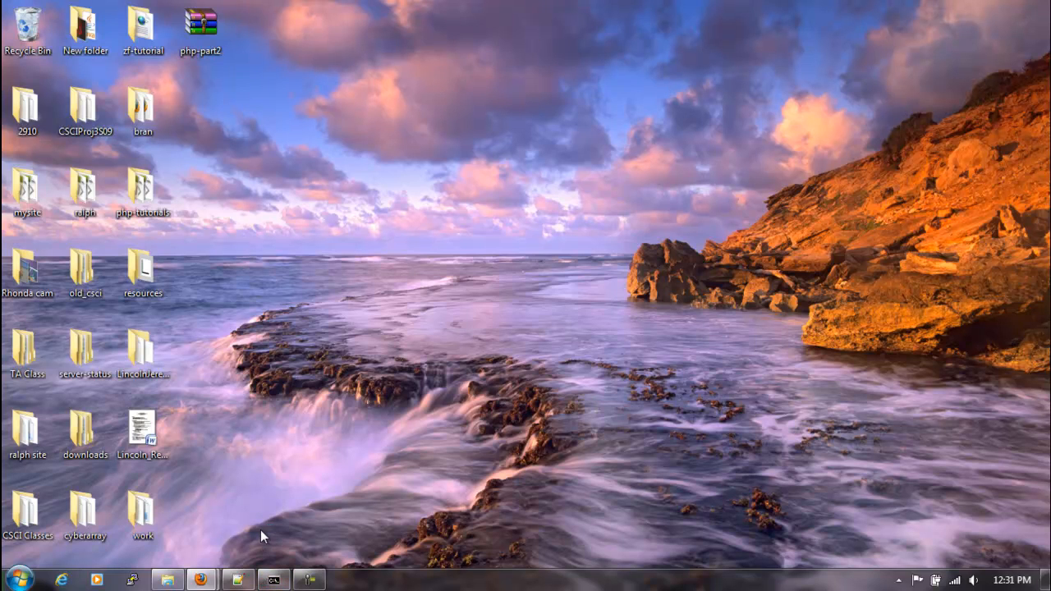
- In Skype Options > Advanced > Connection, uncheck using ports 80 and 443, then save
left_click(343, 579)
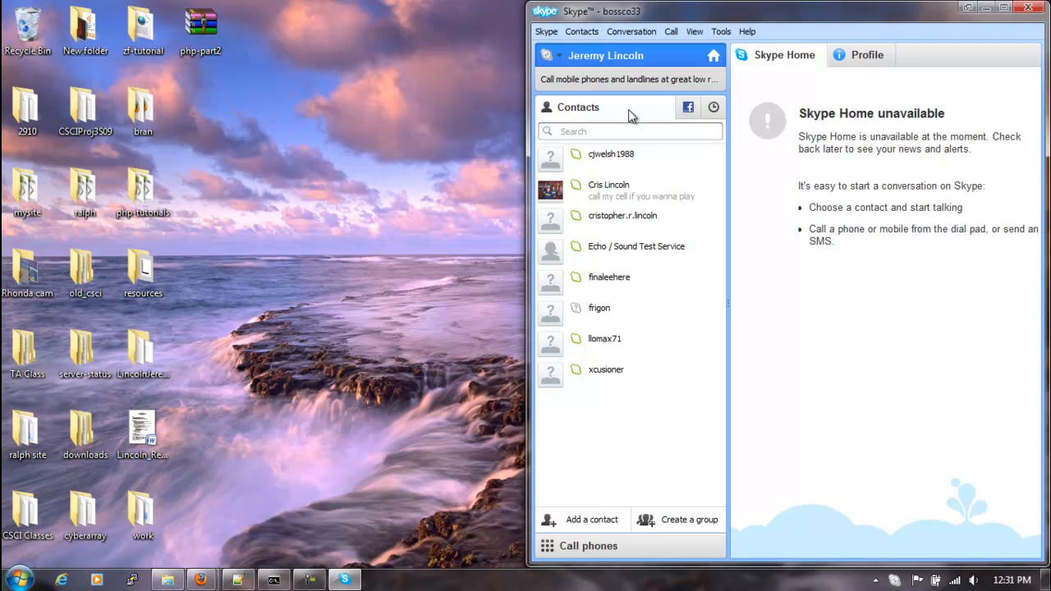
left_click(720, 31)
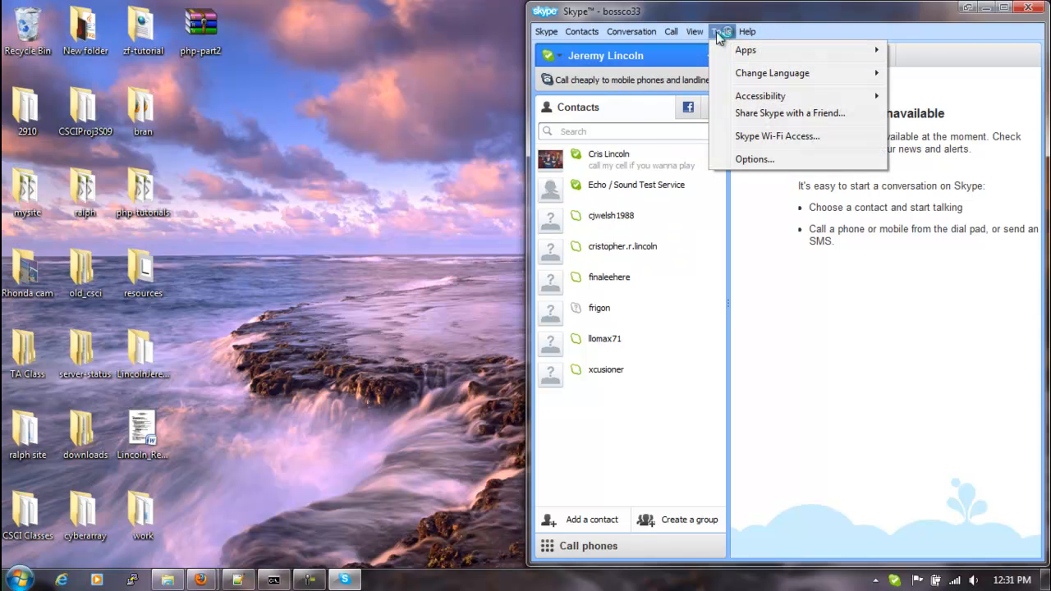
left_click(754, 159)
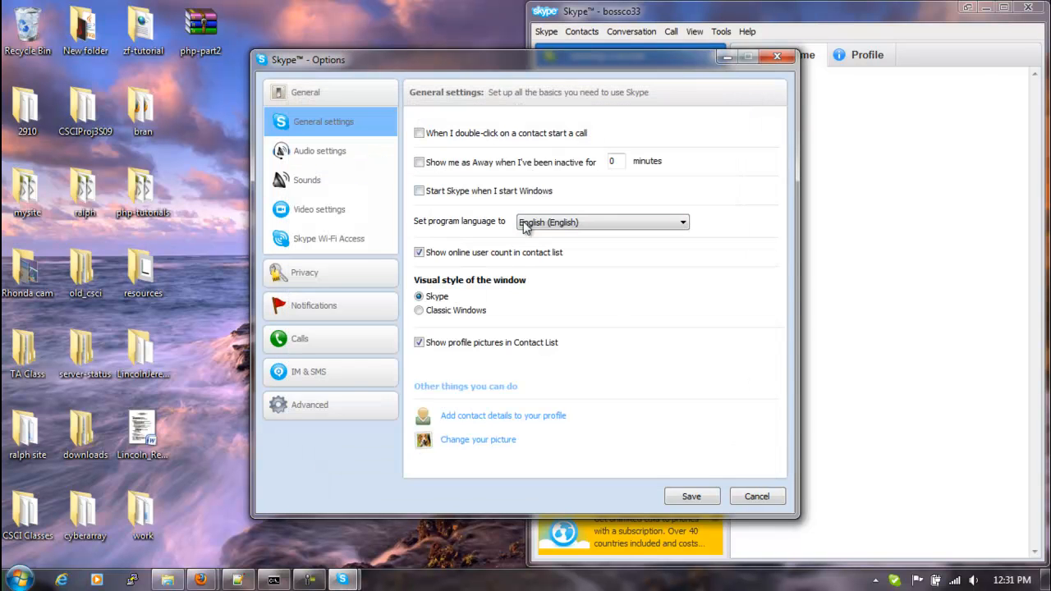
left_click_drag(517, 59, 690, 59)
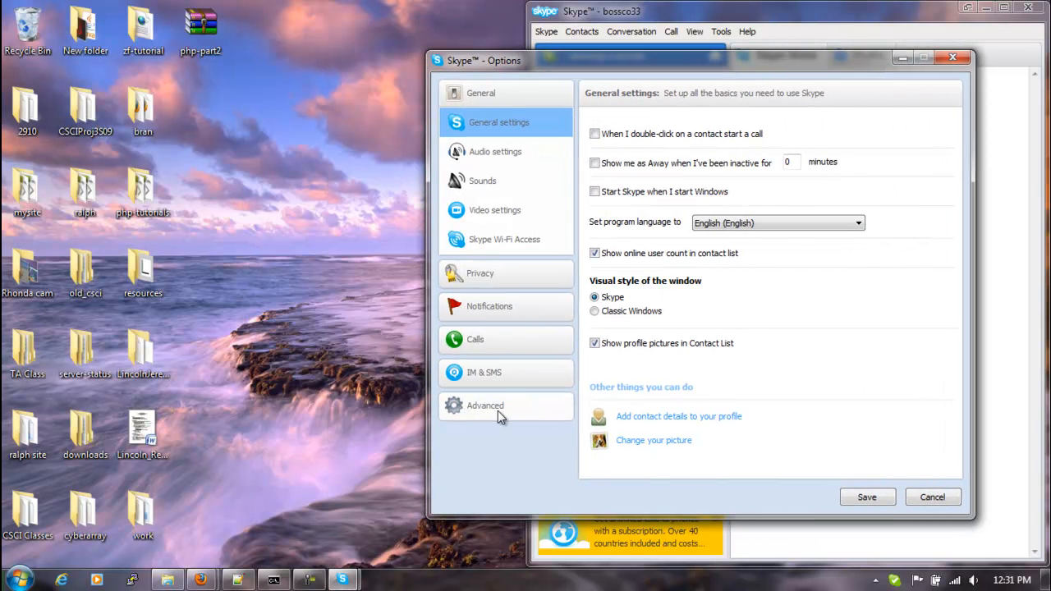
left_click(485, 405)
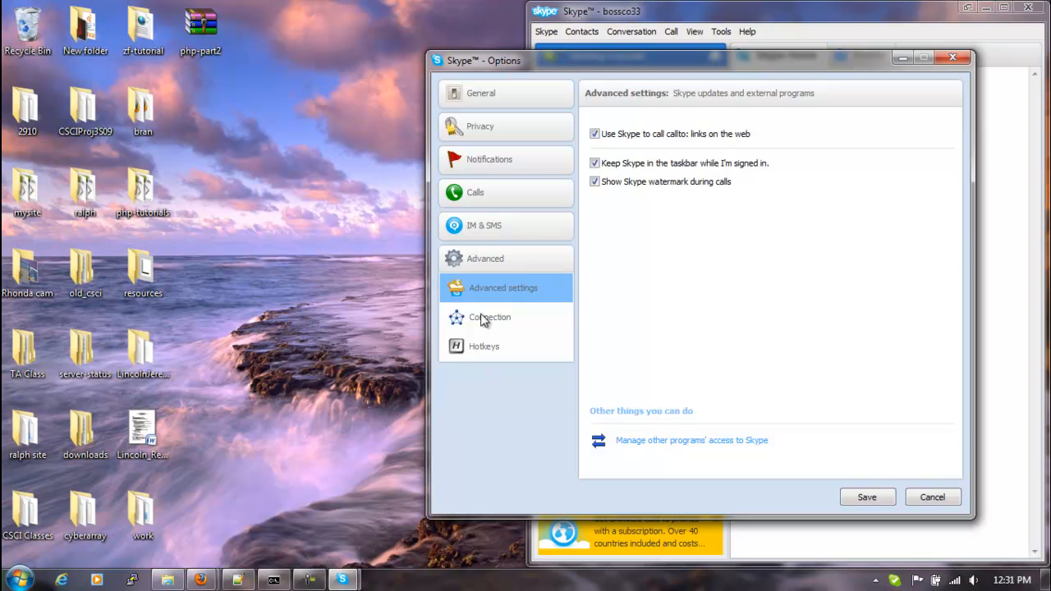
left_click(490, 317)
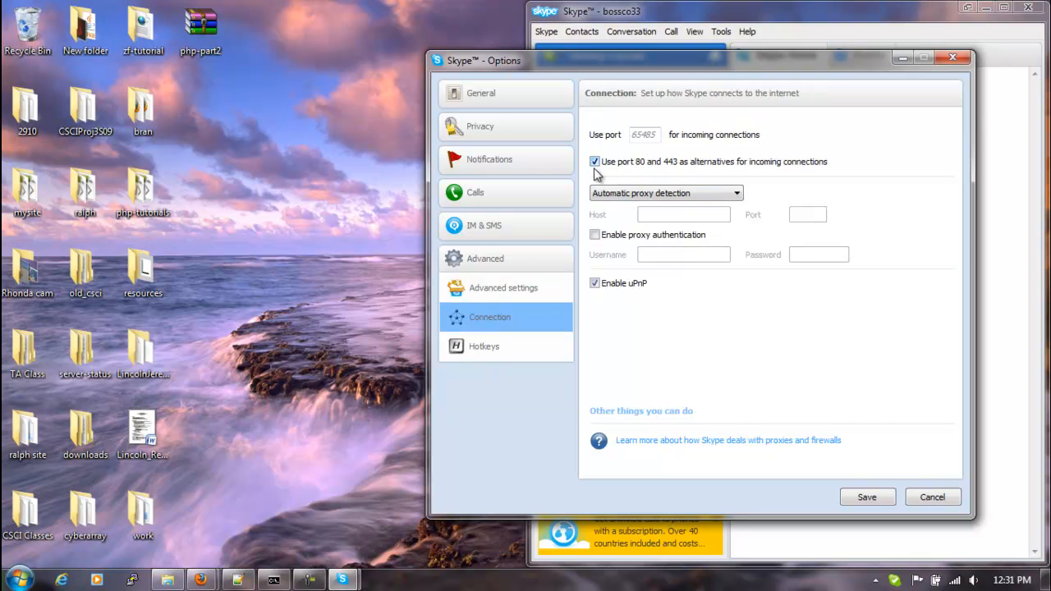
mouse_move(655, 172)
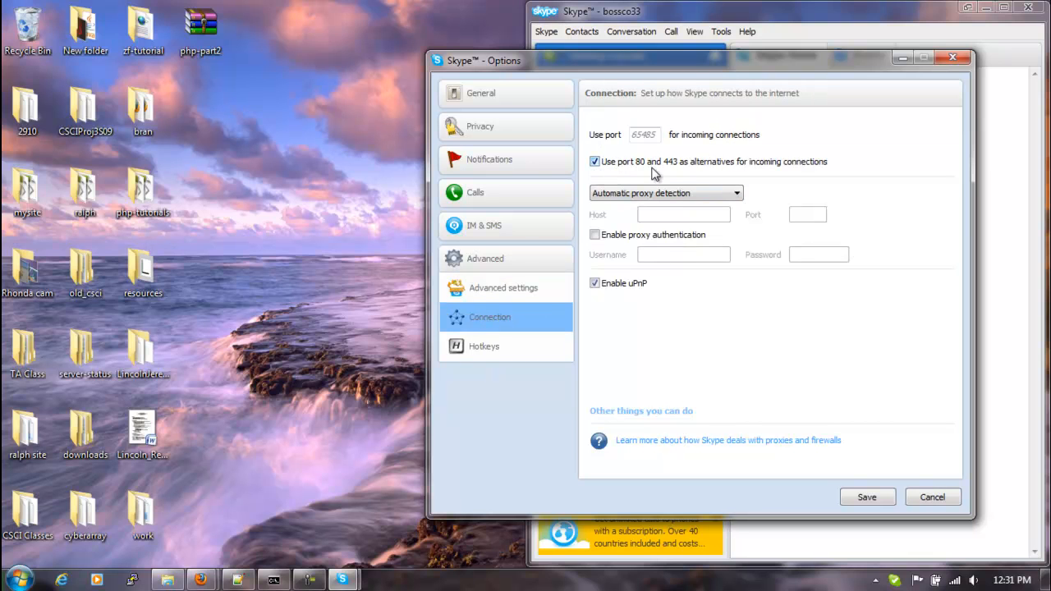
mouse_move(673, 168)
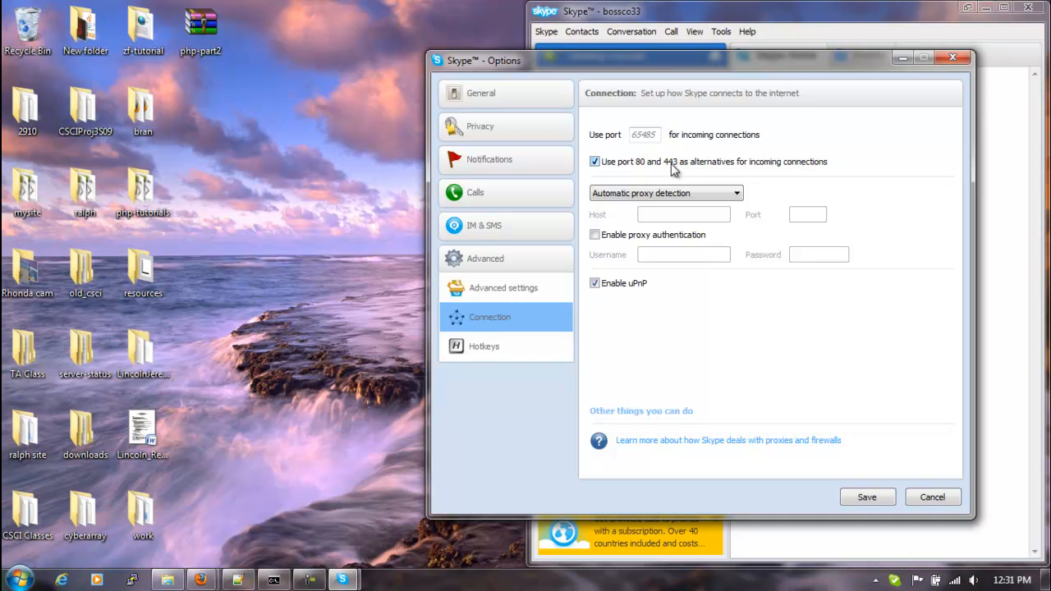
left_click(595, 162)
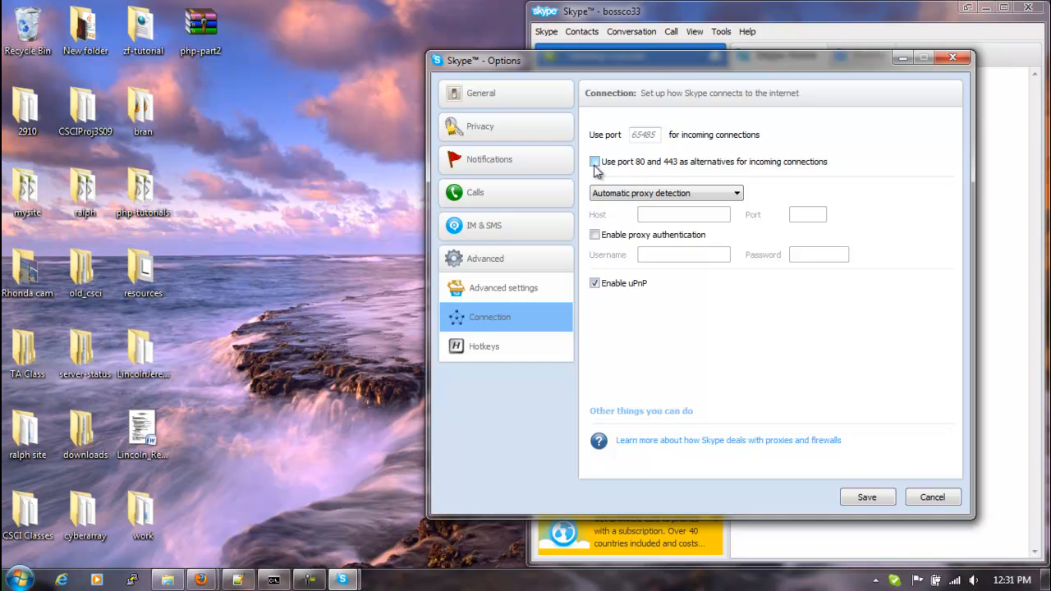
left_click(866, 496)
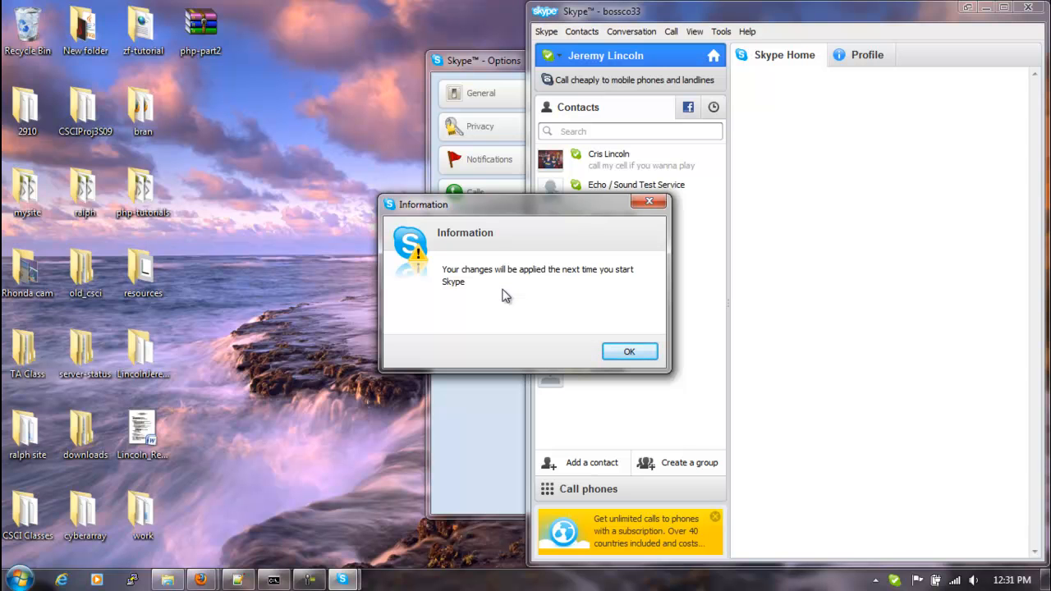
- Dismiss Skype's restart notice and close the Skype main window
left_click(628, 351)
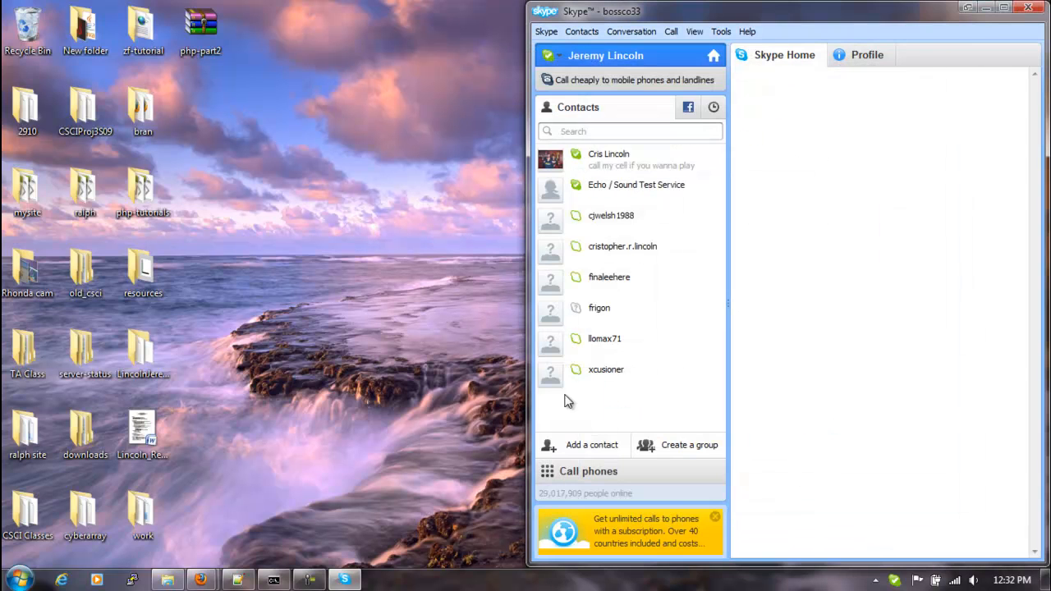
right_click(344, 578)
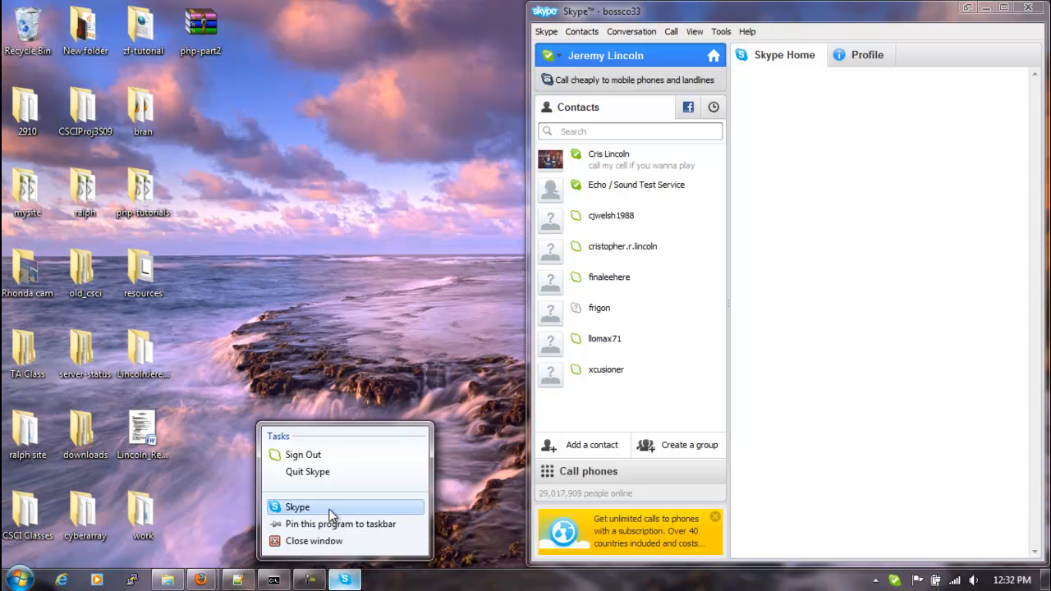
left_click(298, 506)
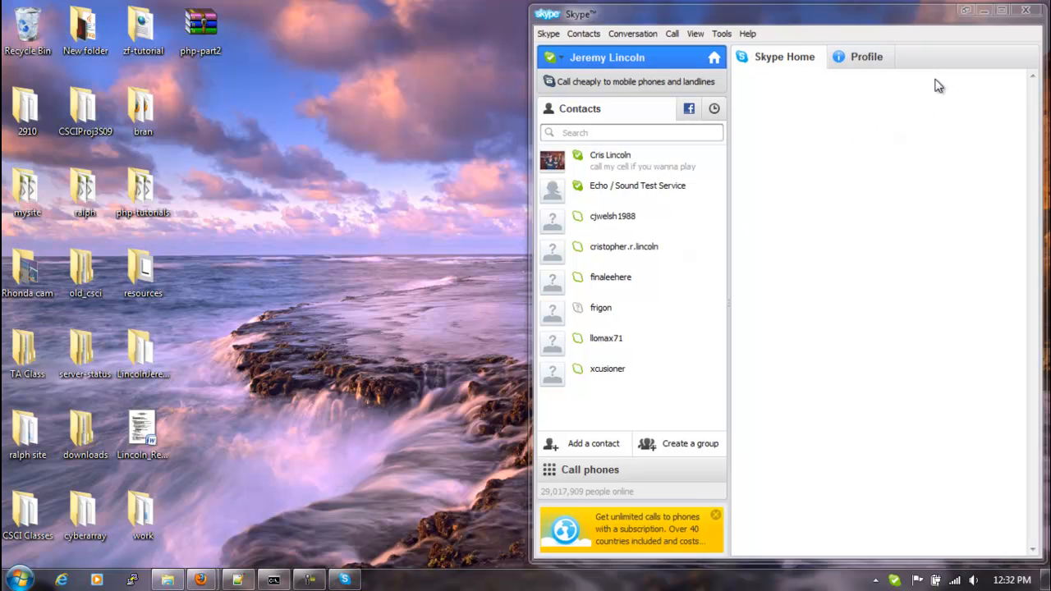
- Quit Skype from its tray icon and confirm Quit
left_click(894, 580)
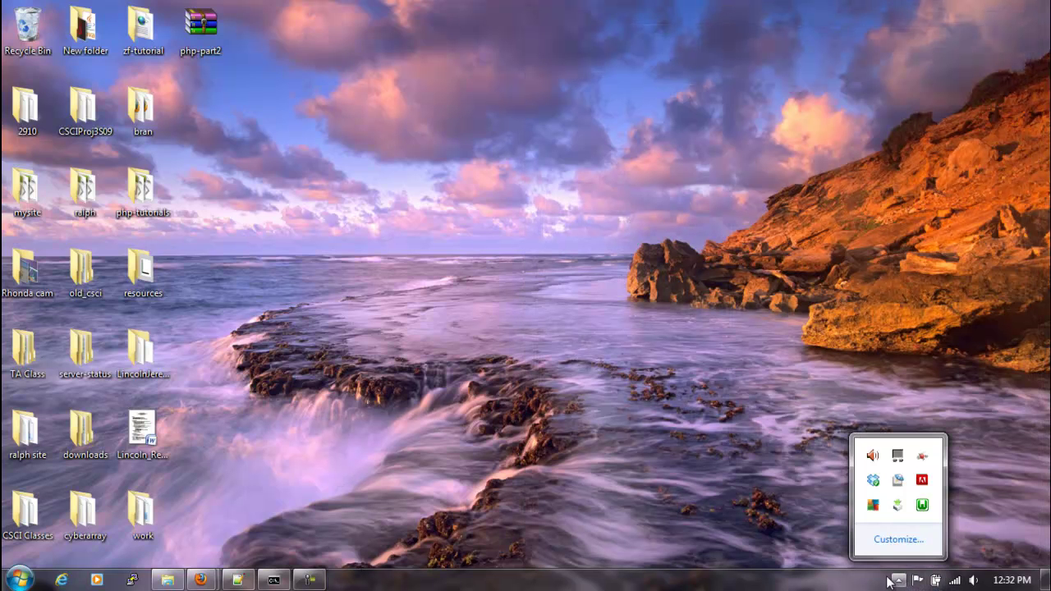
left_click(617, 453)
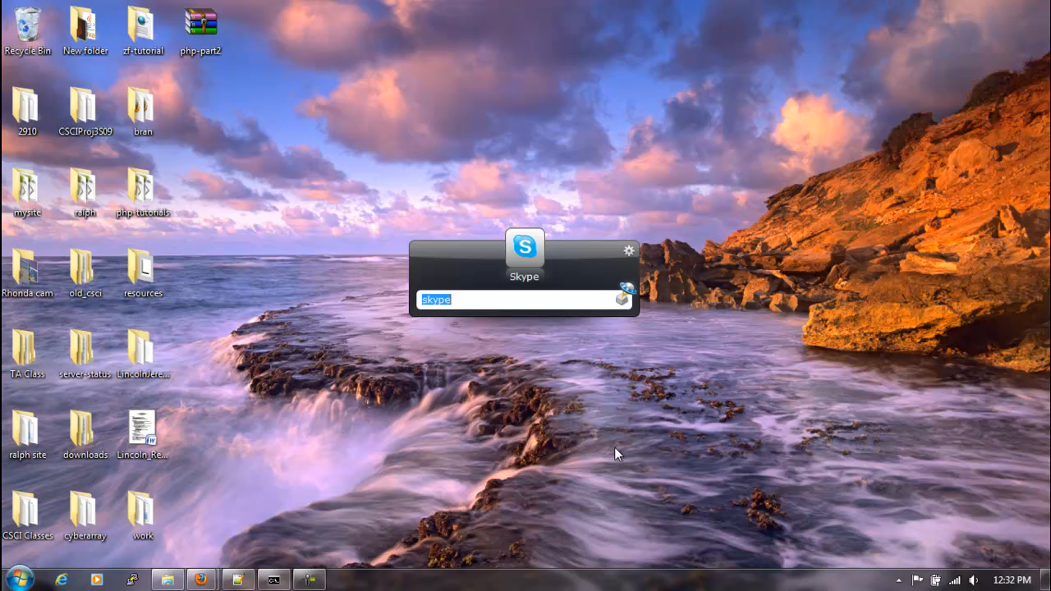
left_click(618, 453)
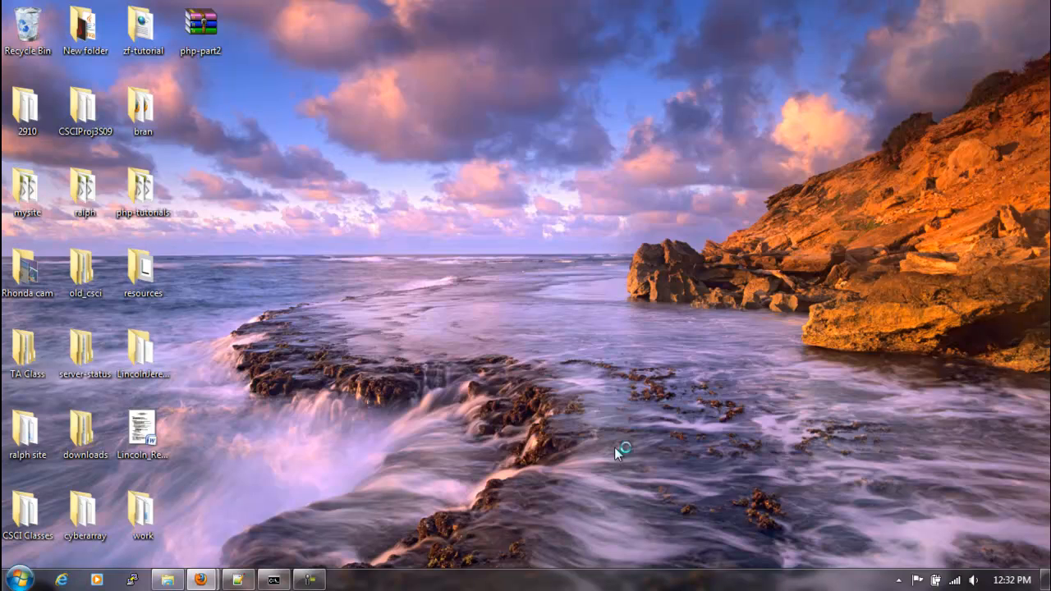
left_click(344, 579)
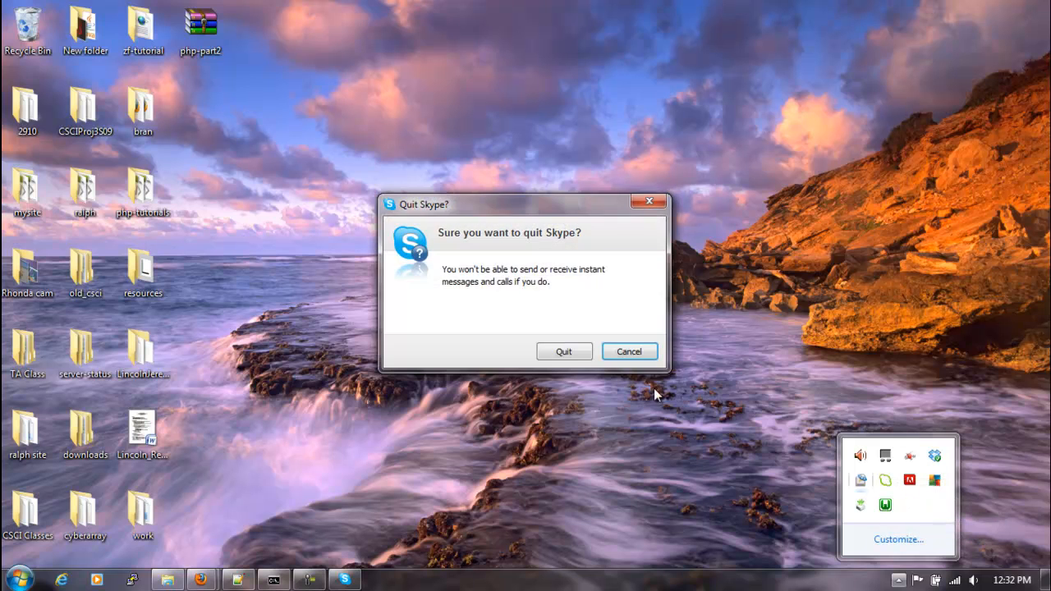
left_click(563, 352)
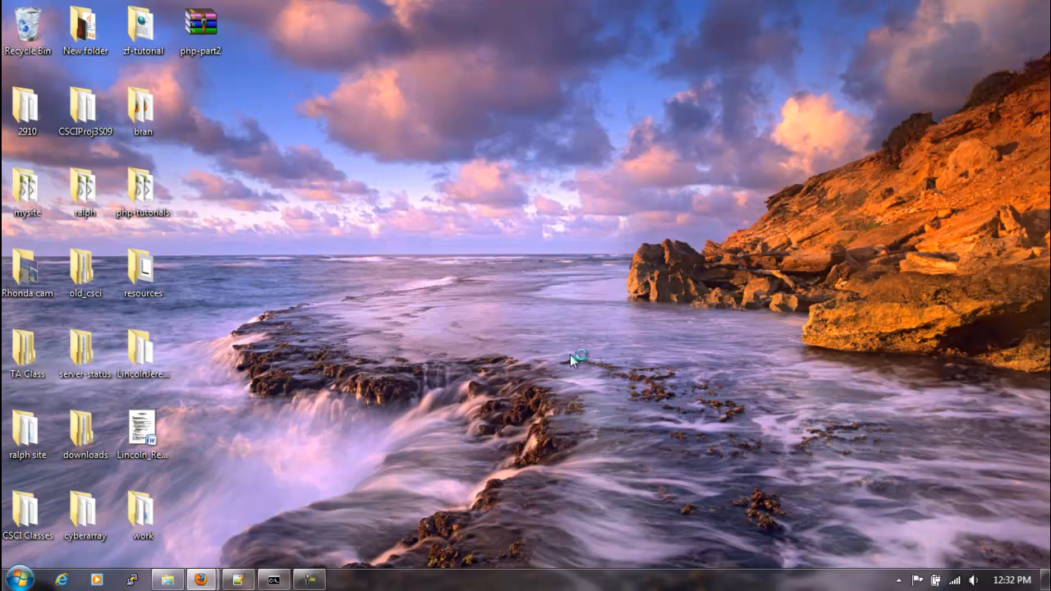
- Relaunch Skype and sign in with the saved Skype Name and password
left_click(344, 580)
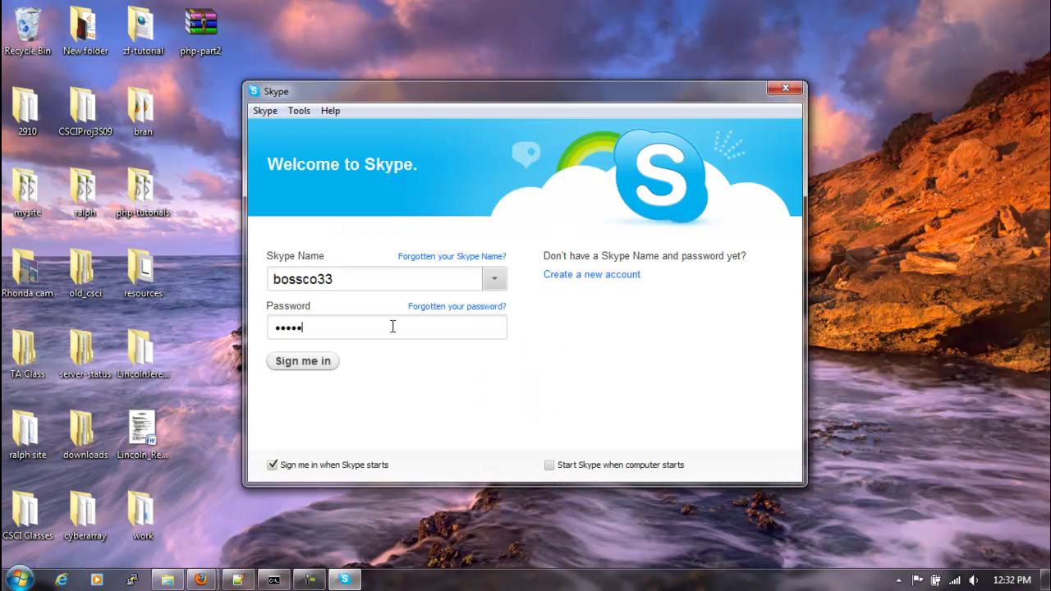
left_click(303, 361)
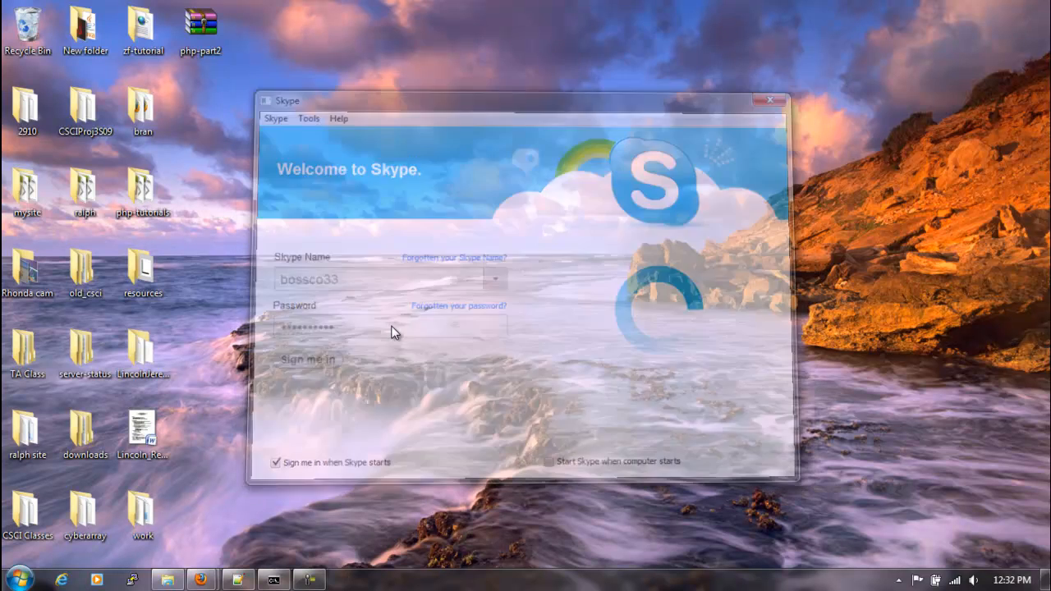
- Check the system tray, then bring Firefox's WAMPSERVER Homepage window to the front
left_click(308, 359)
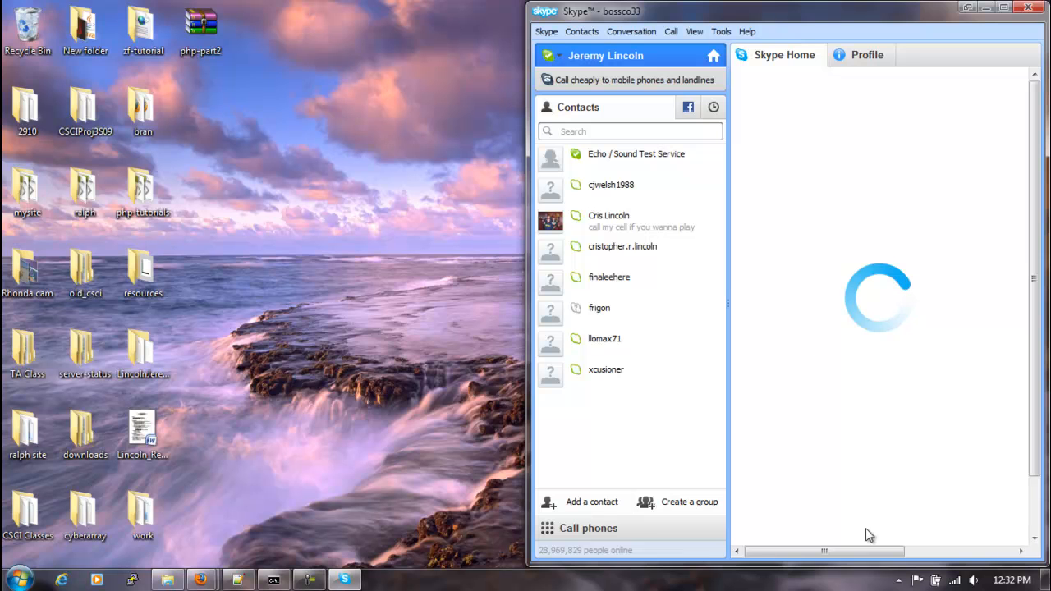
left_click(898, 579)
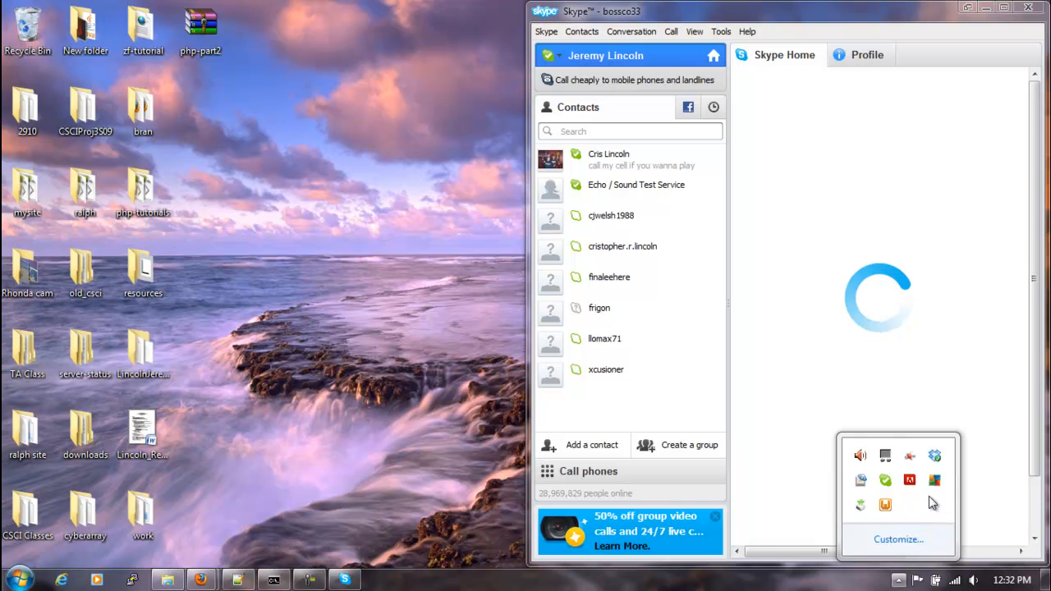
mouse_move(886, 504)
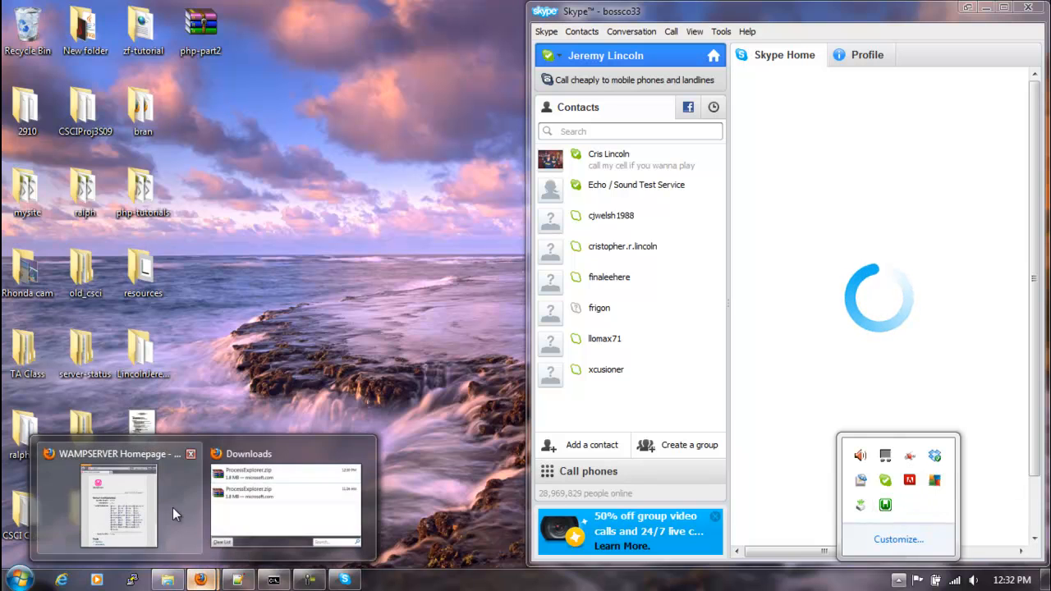
left_click(119, 505)
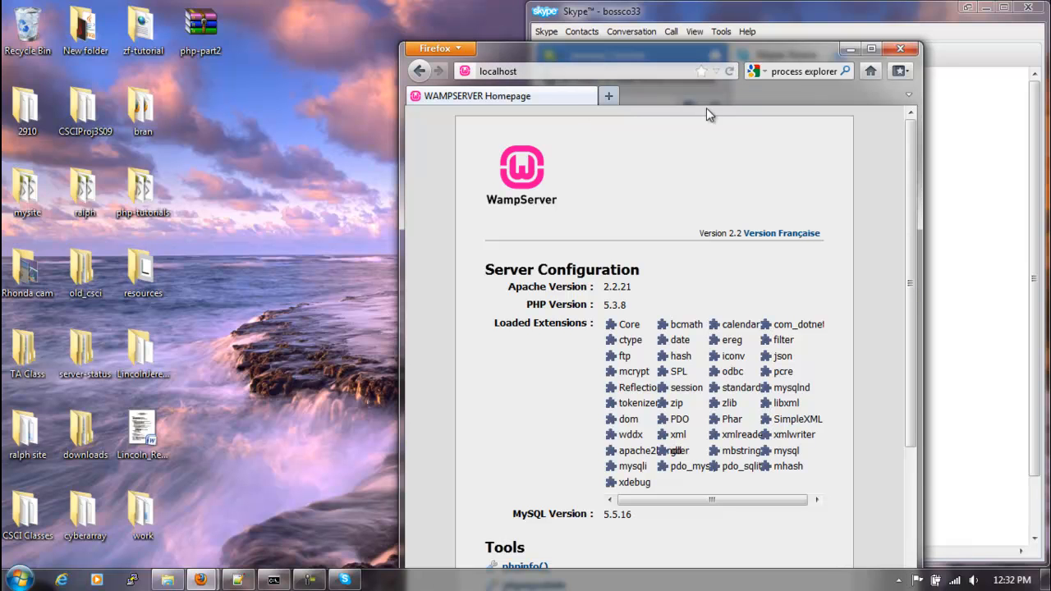
mouse_move(596, 234)
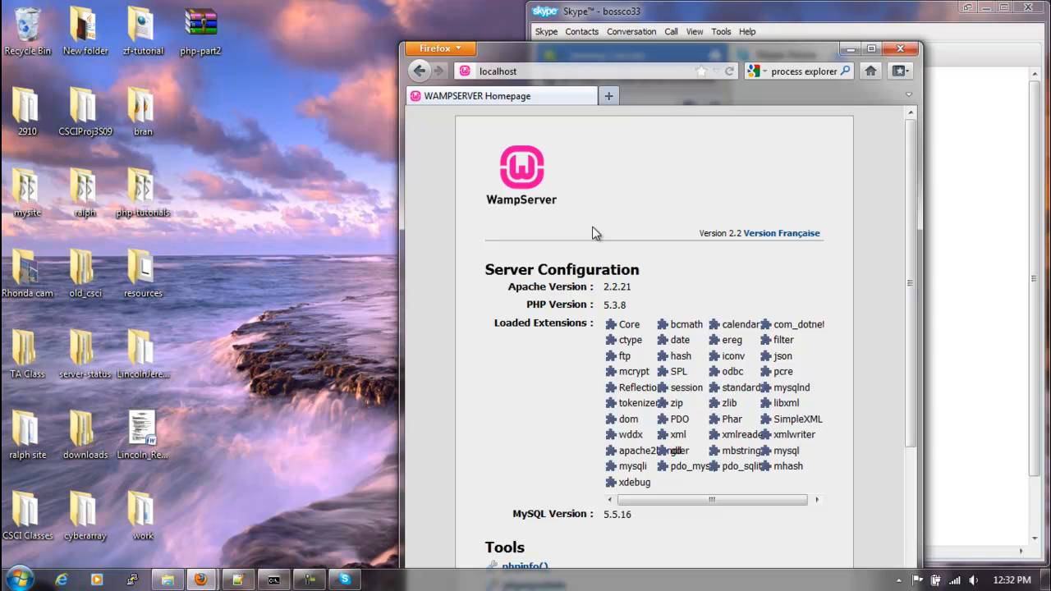
mouse_move(558, 254)
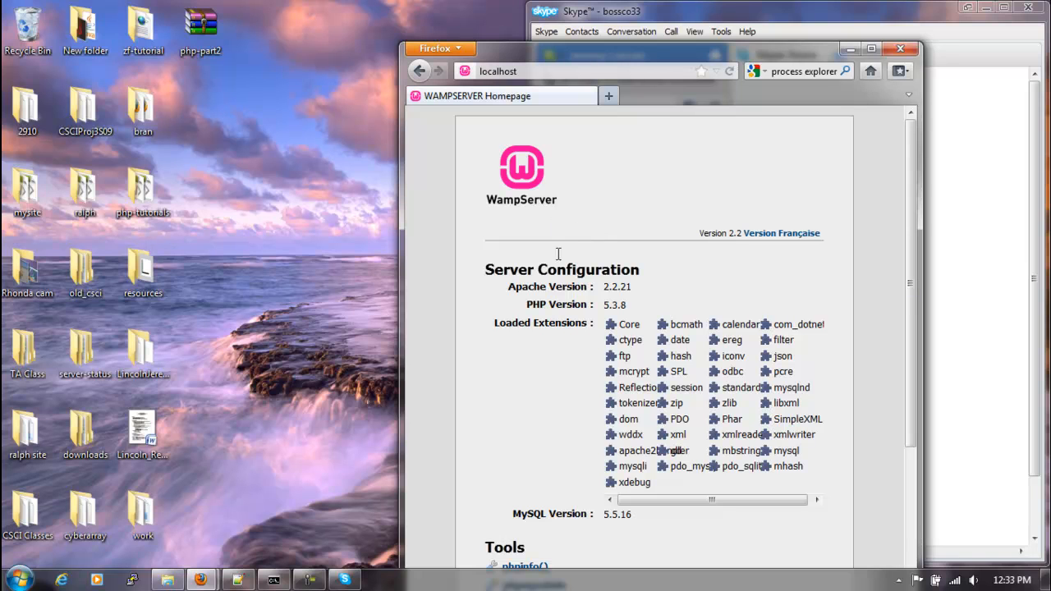
mouse_move(238, 579)
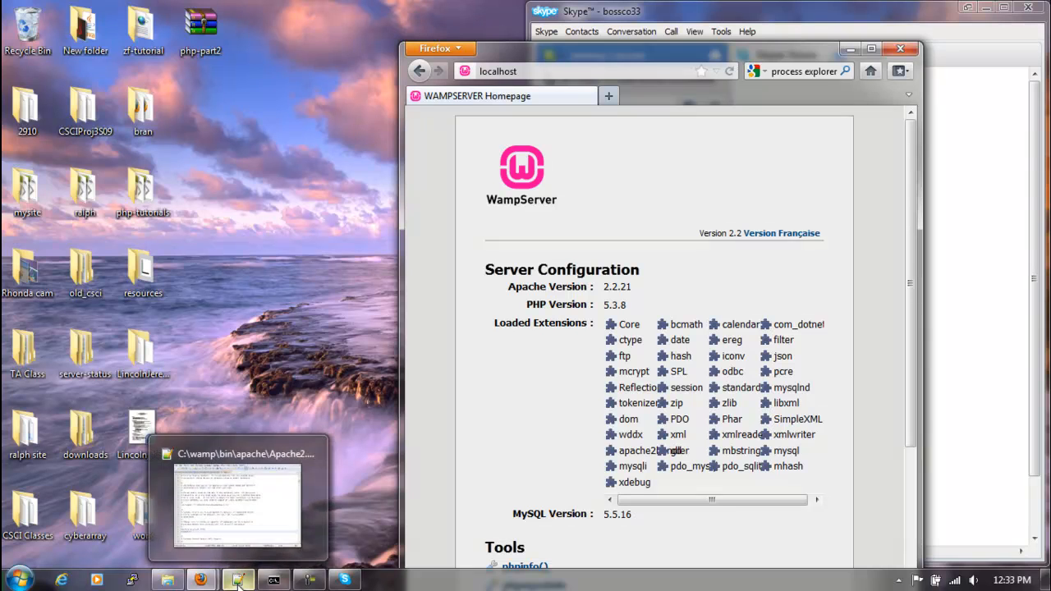
mouse_move(484, 443)
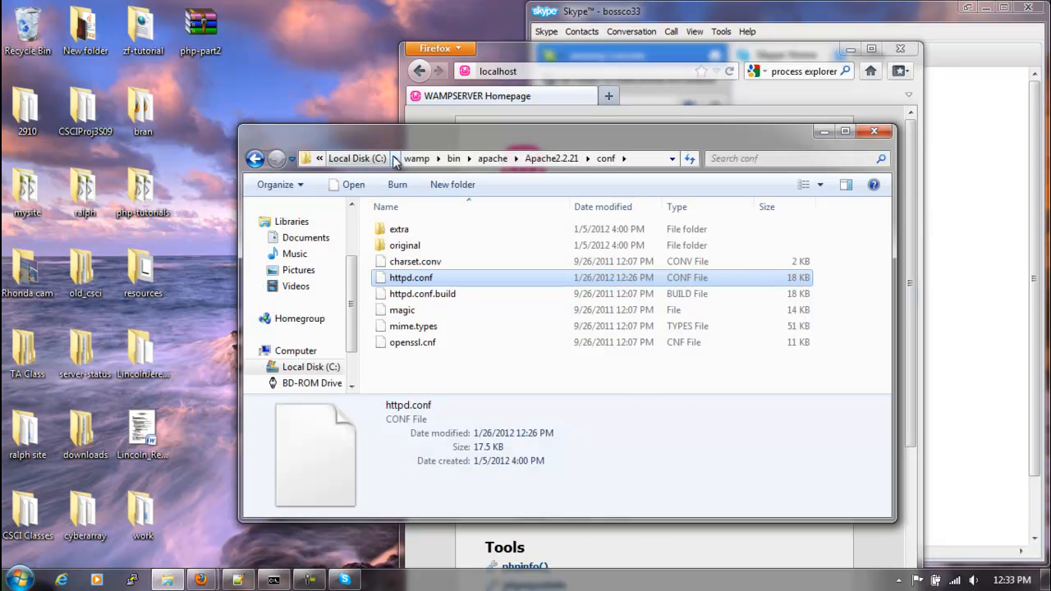
- Browse from Local Disk (C:) through wamp > bin > apache > Apache2.2.21 into conf
left_click(416, 158)
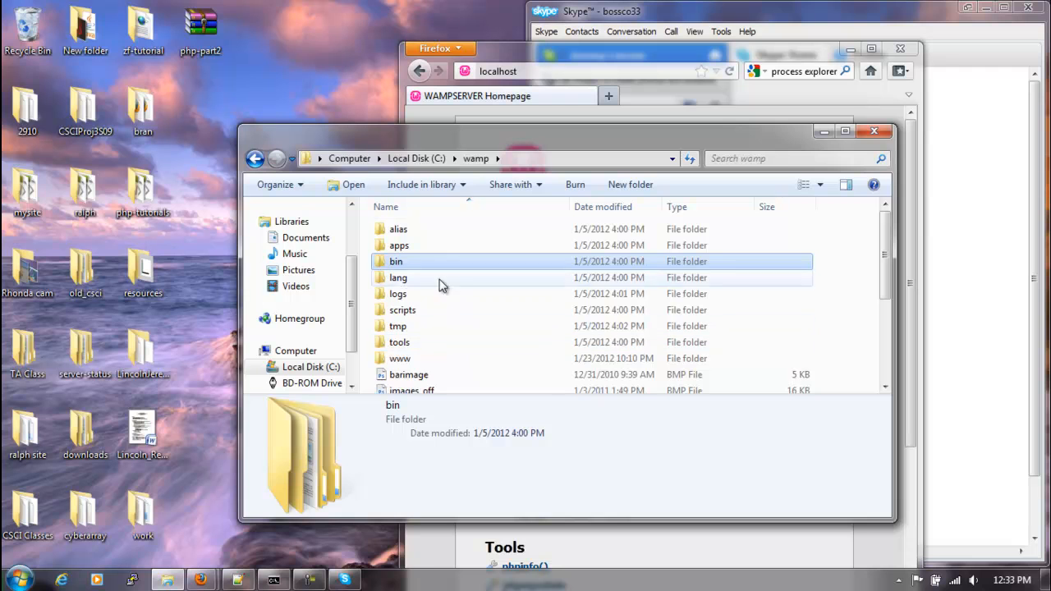
left_click(417, 158)
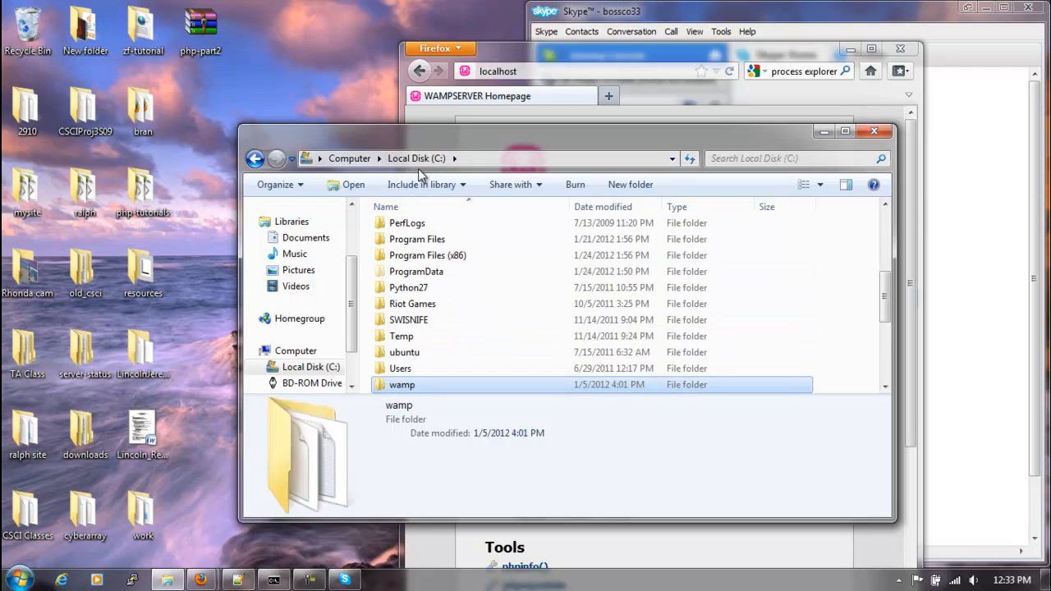
double_click(402, 385)
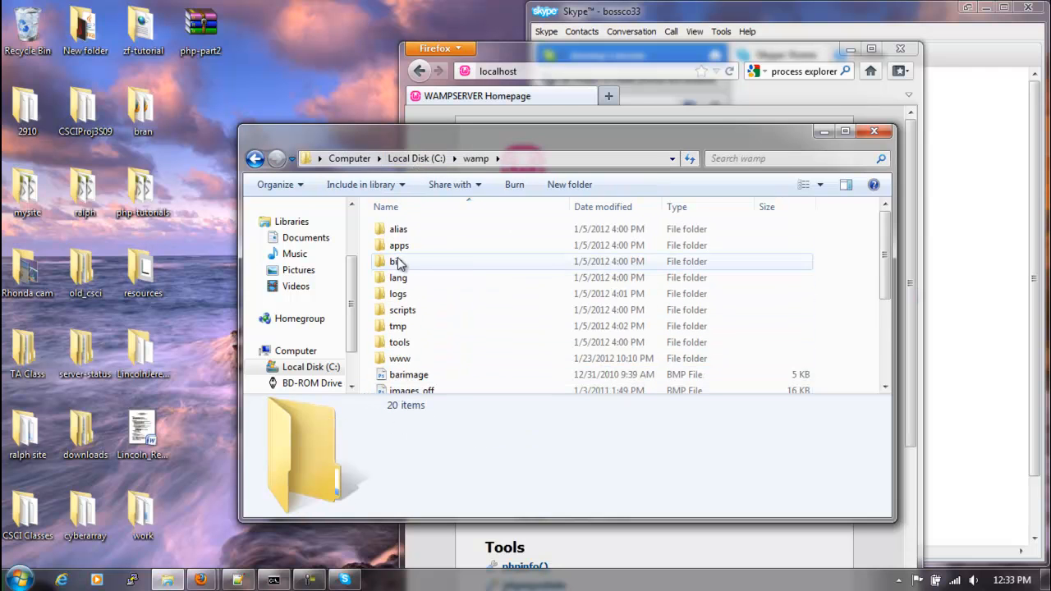
double_click(397, 261)
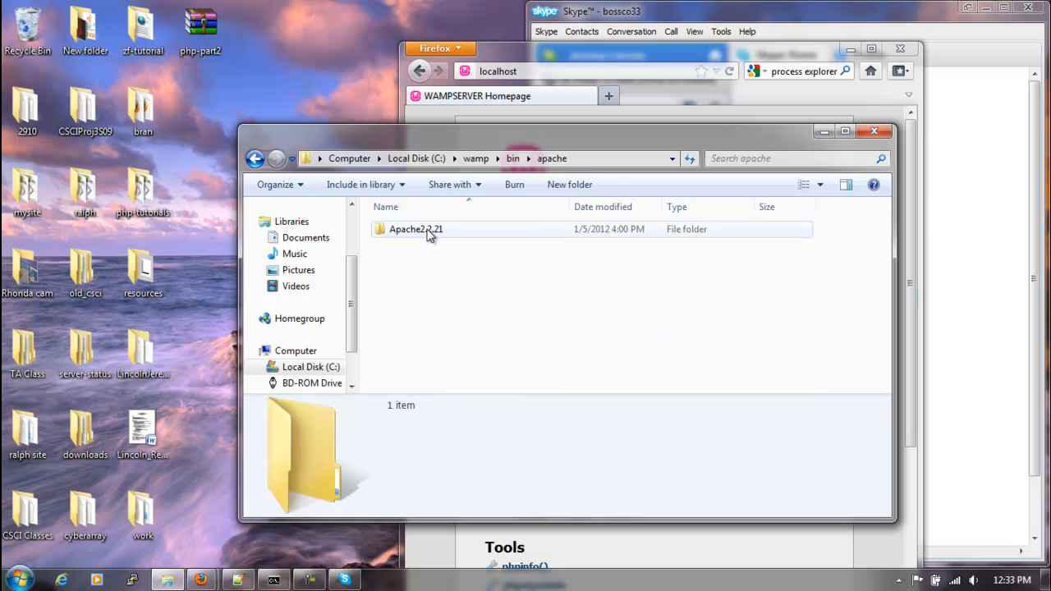
left_click(415, 229)
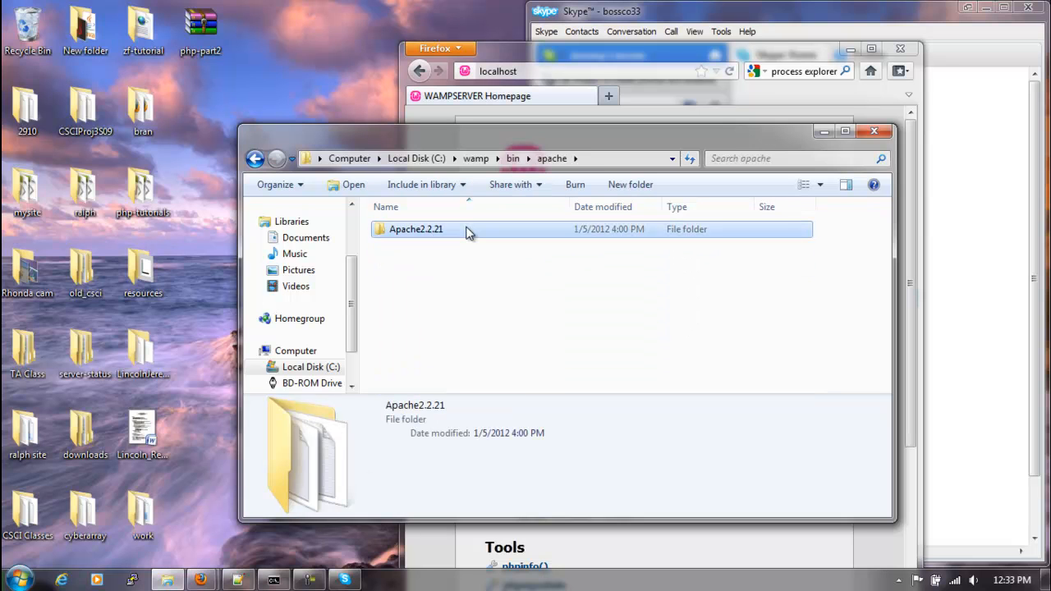
double_click(415, 229)
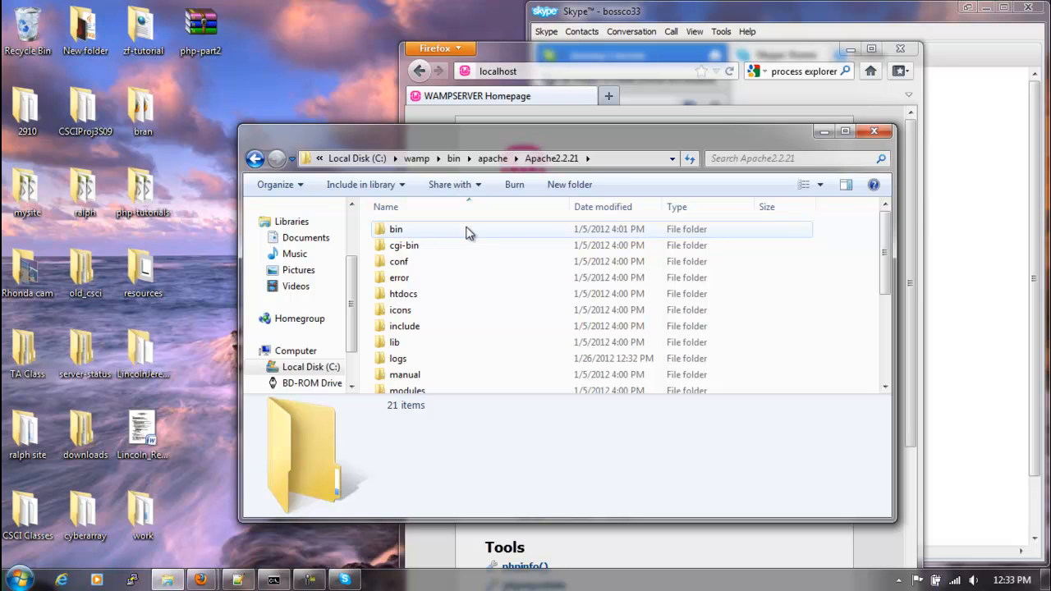
mouse_move(435, 261)
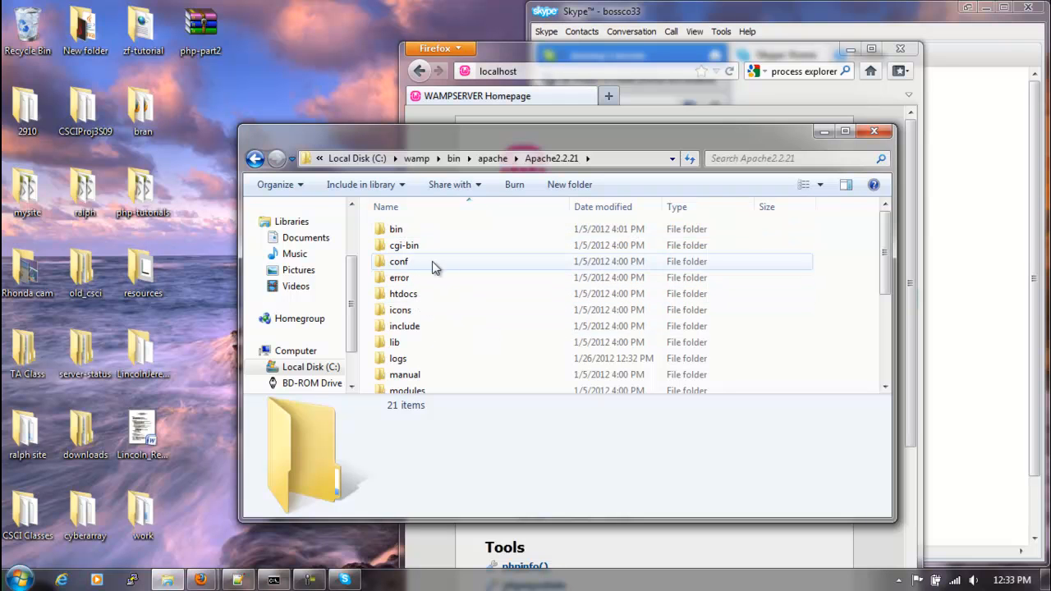
mouse_move(450, 267)
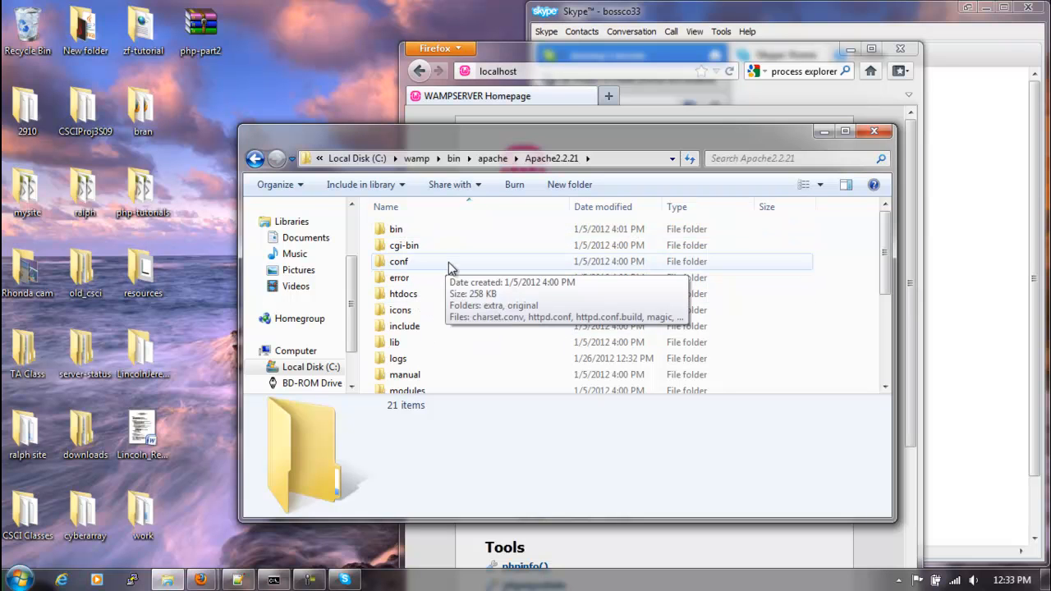
double_click(398, 261)
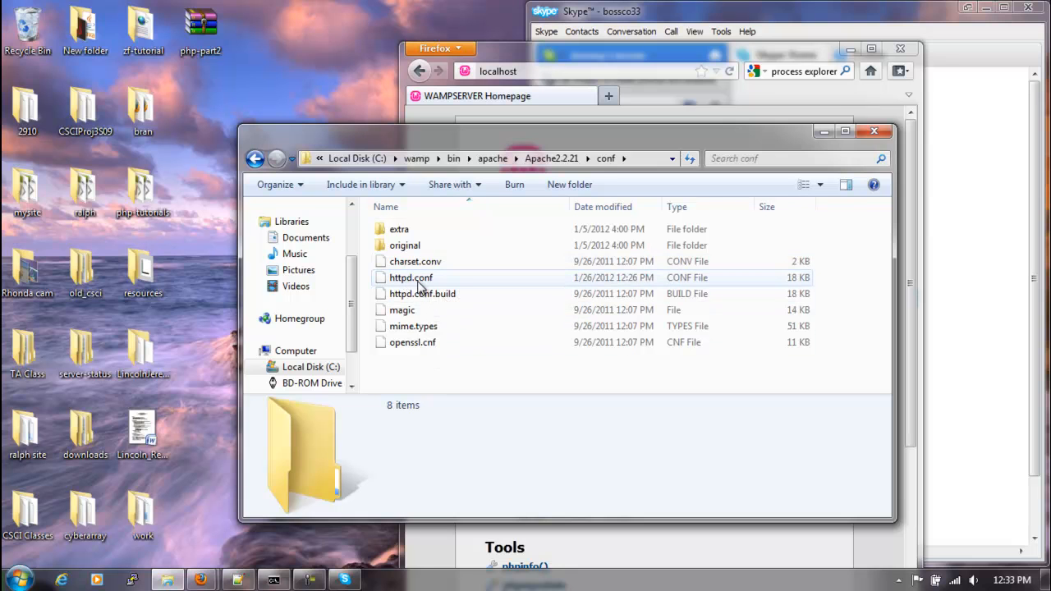
- Edit httpd.conf in Notepad++, changing 'Listen 80' to 'Listen 8080', and save
right_click(410, 278)
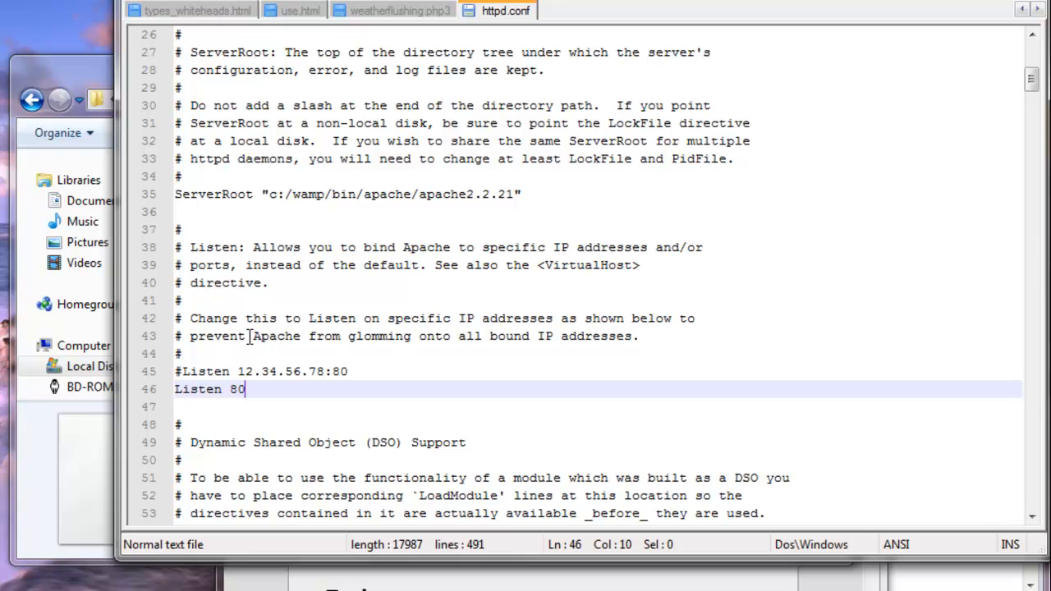
type("80")
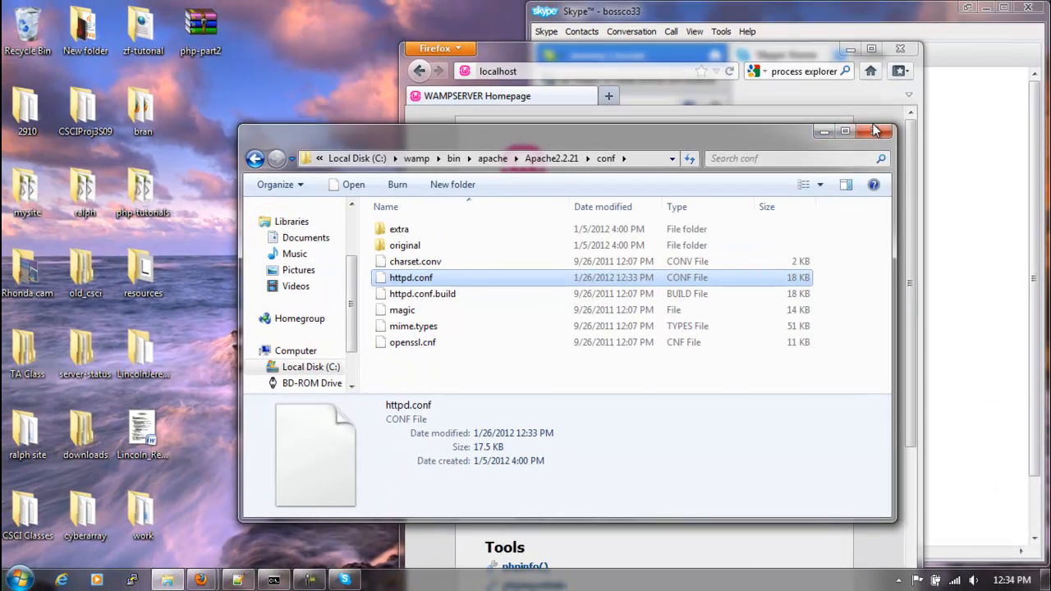
- Close the conf folder, reload localhost to see 'Unable to connect', then load localhost:8080
left_click(874, 131)
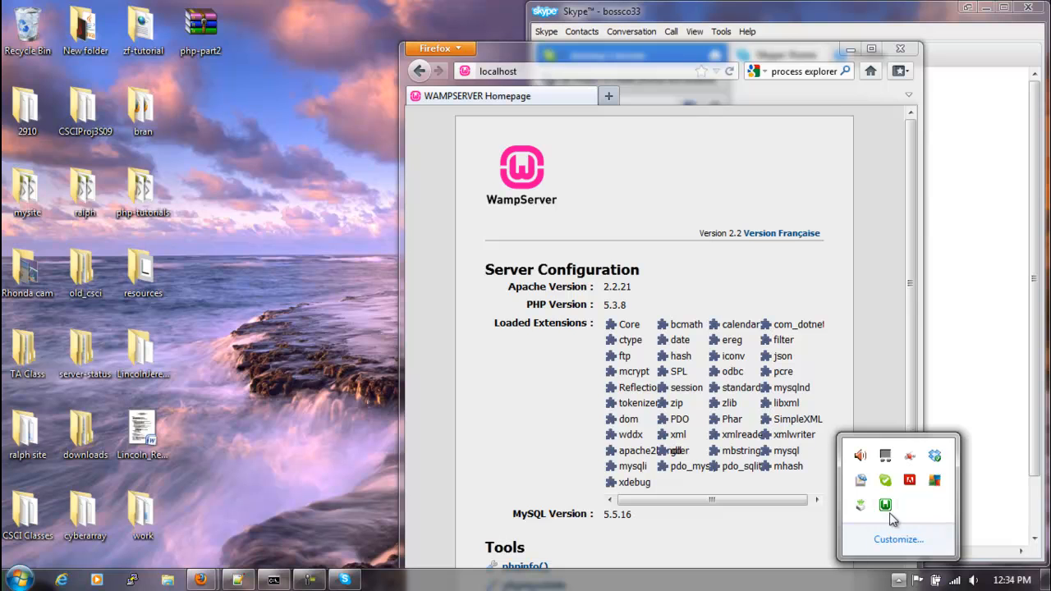
mouse_move(934, 456)
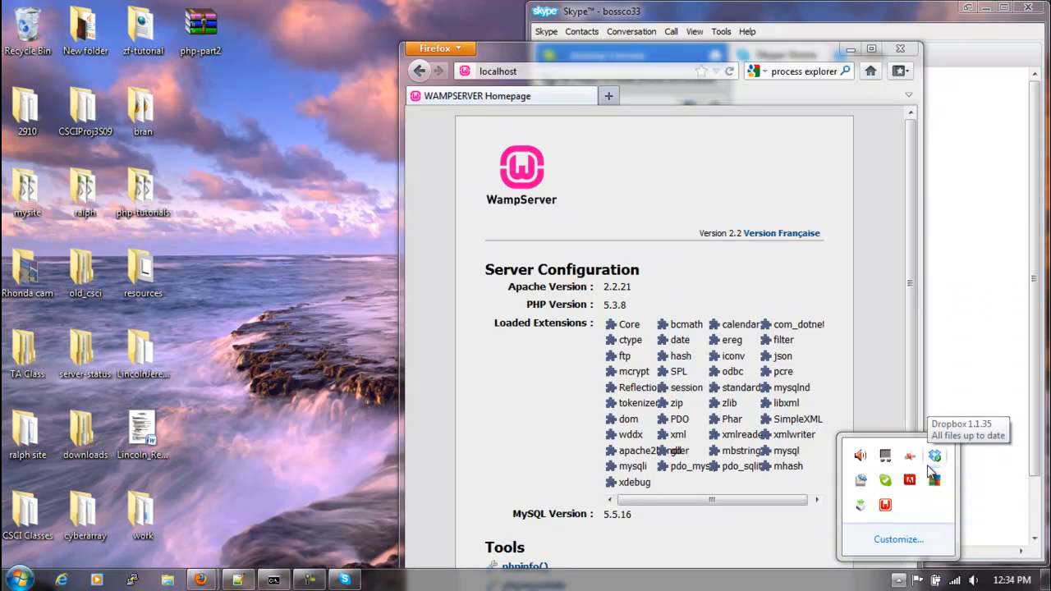
mouse_move(885, 505)
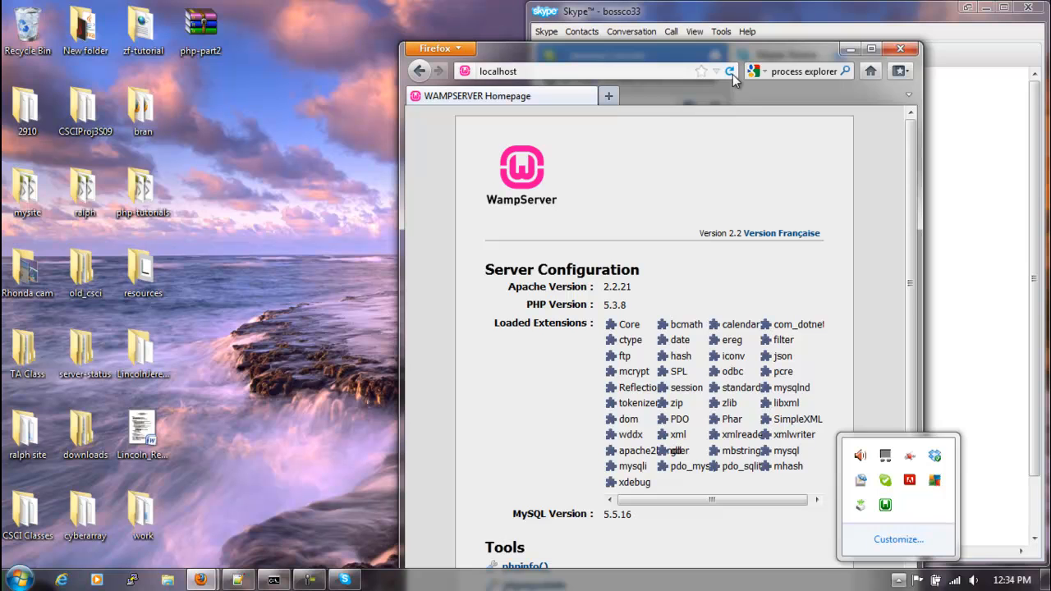
left_click(730, 72)
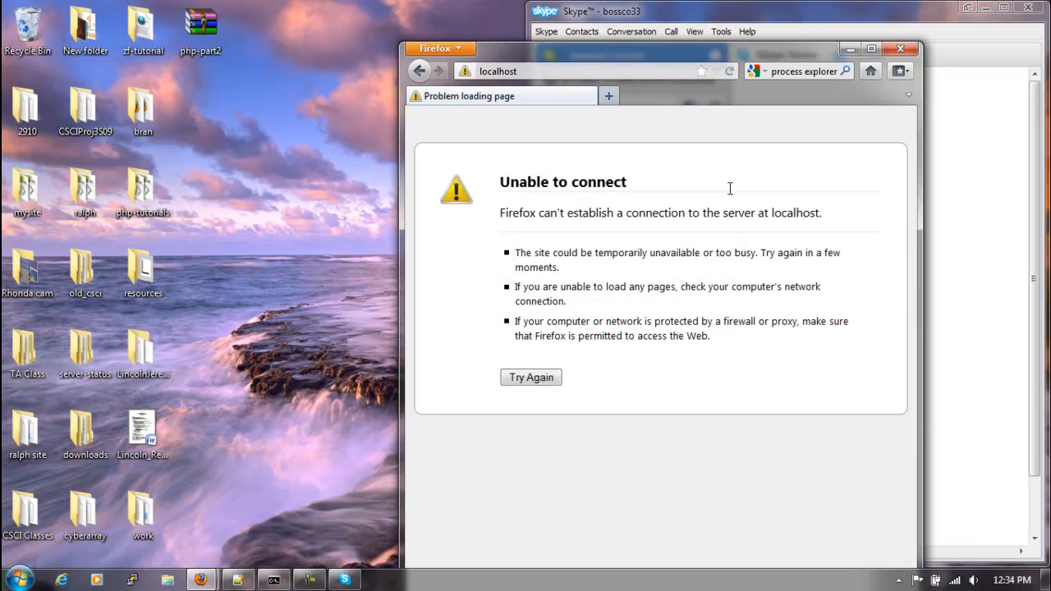
mouse_move(684, 269)
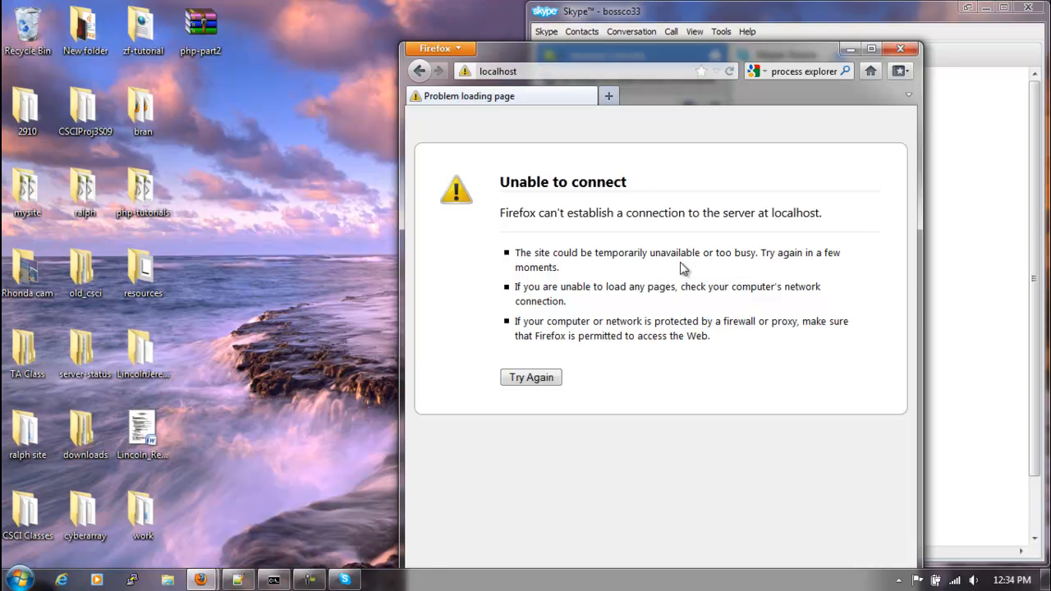
mouse_move(612, 234)
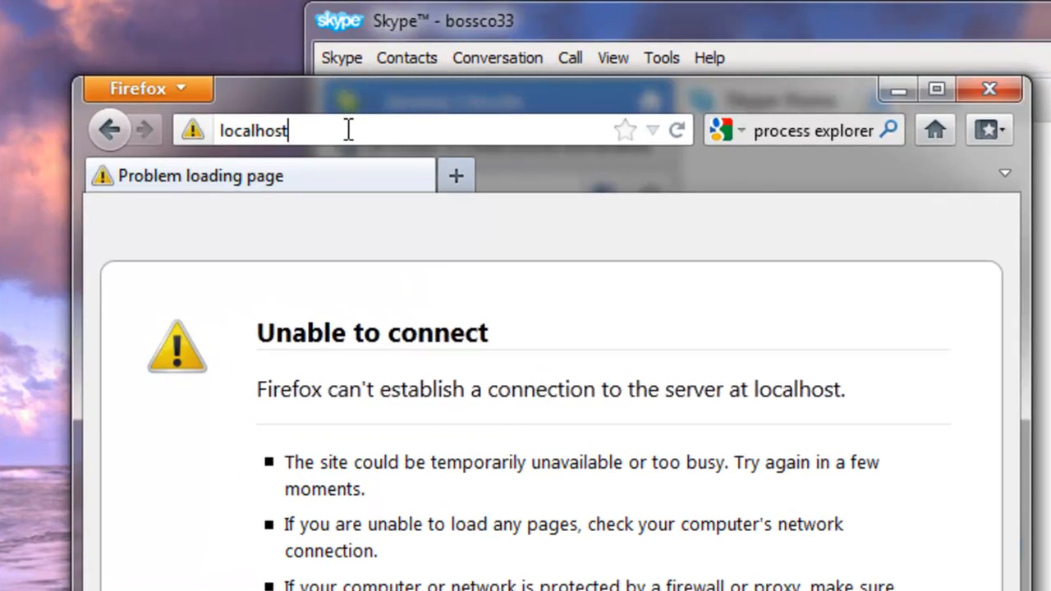
type(":8080/")
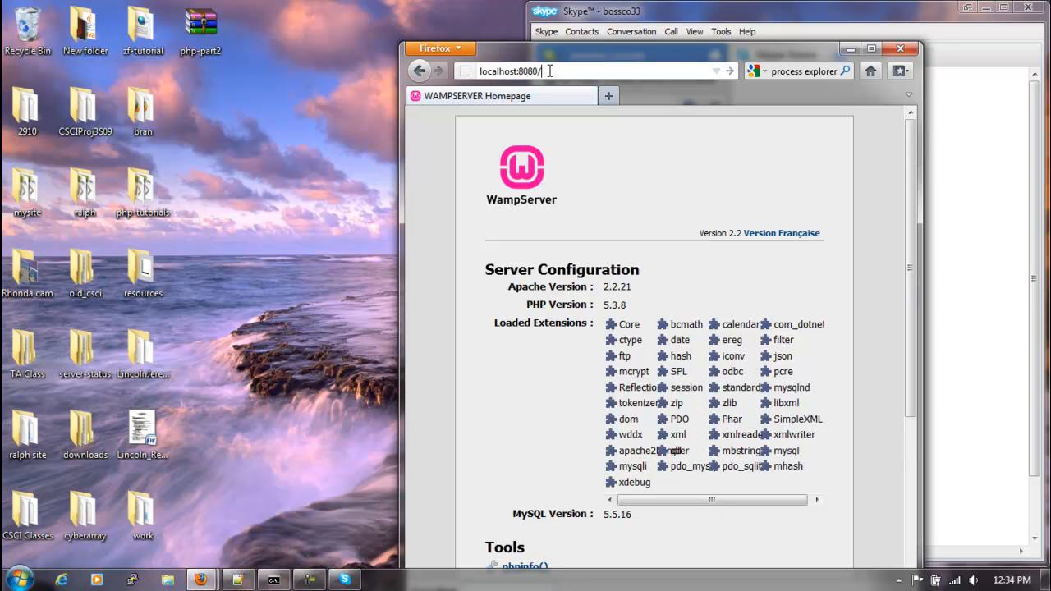
- Go to localhost:8080/php/ and open first.php, which displays Hello World!
left_click(533, 70)
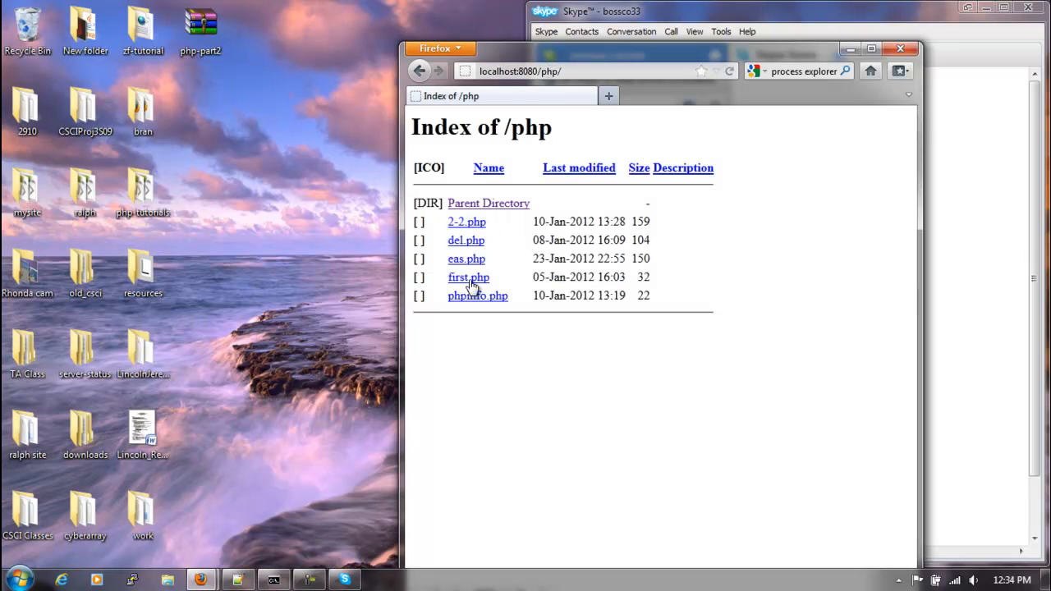
mouse_move(467, 279)
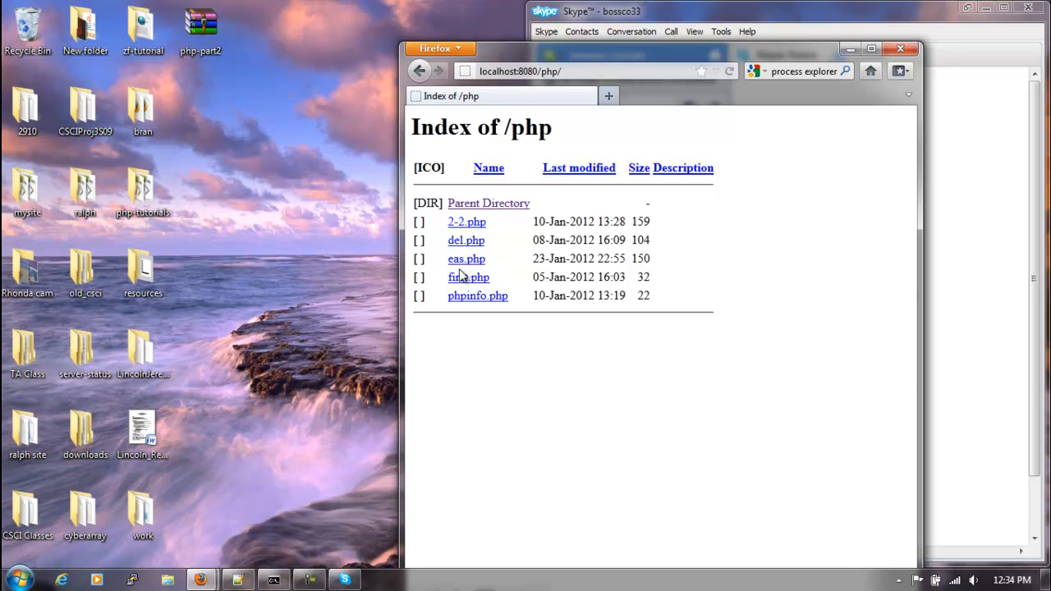
mouse_move(464, 280)
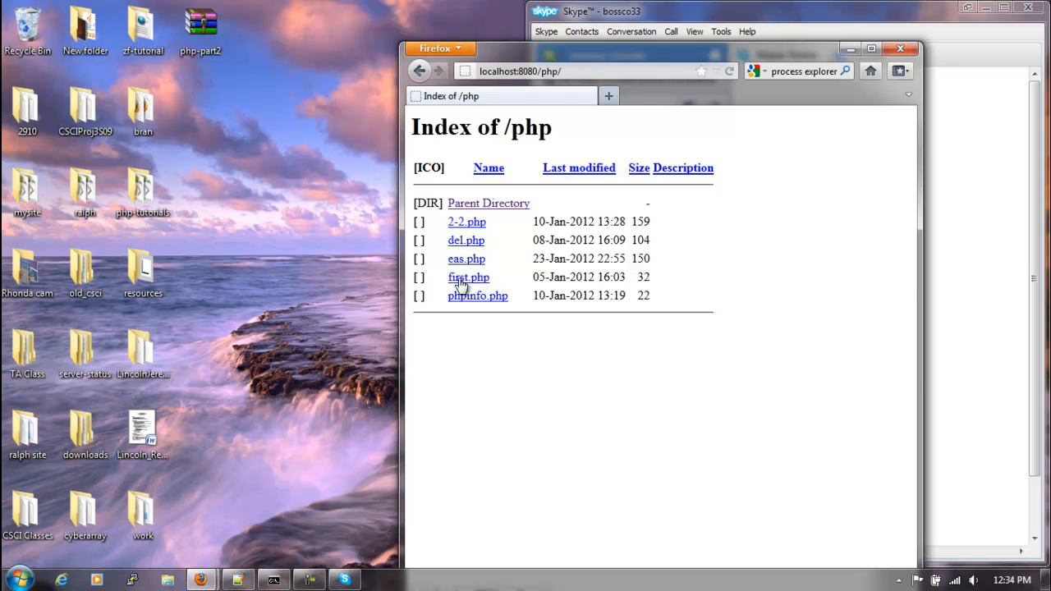
left_click(468, 276)
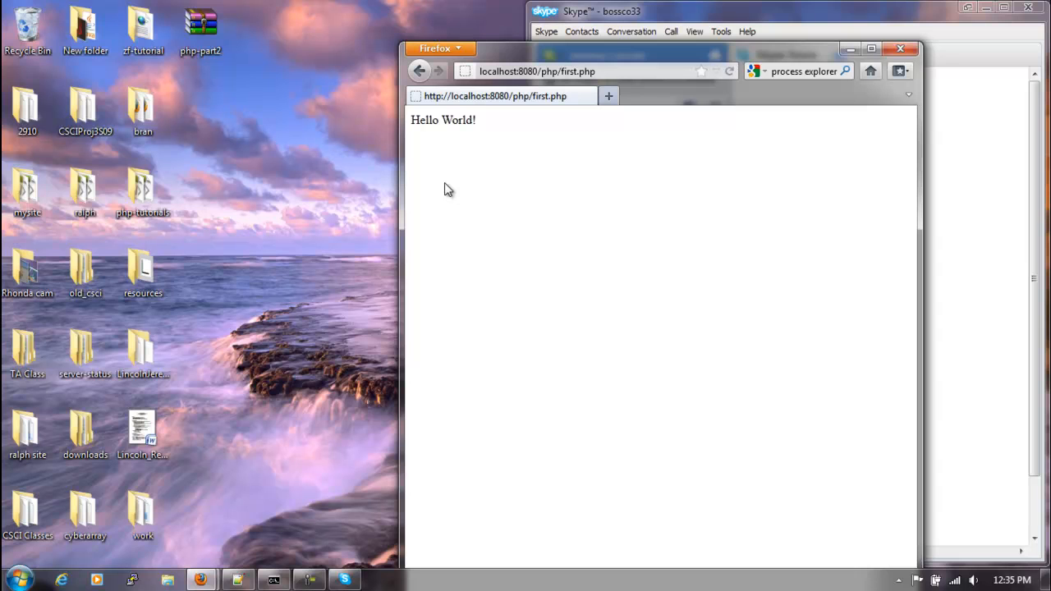
mouse_move(275, 544)
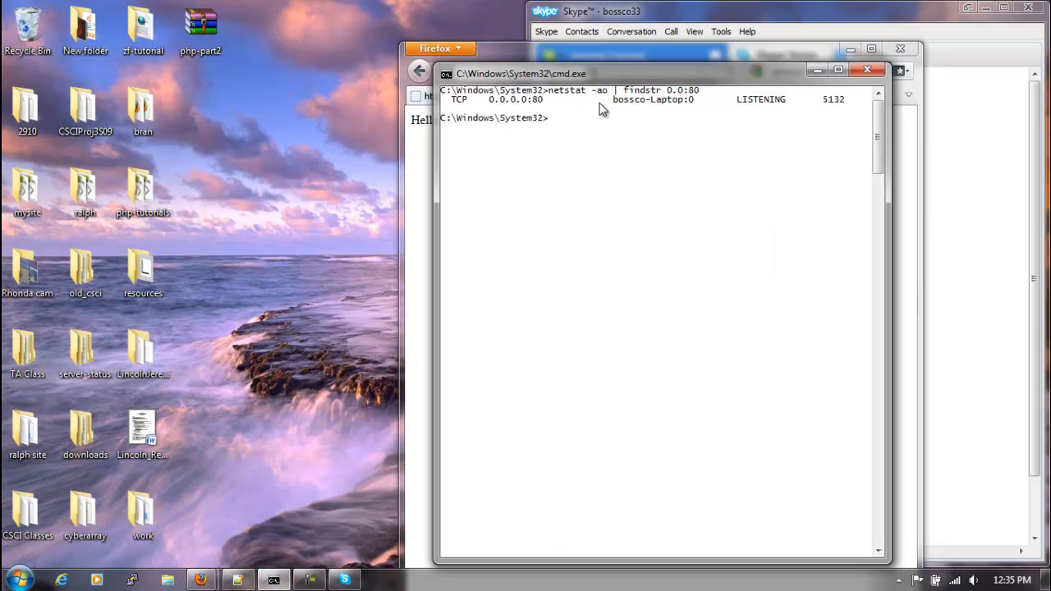
mouse_move(618, 118)
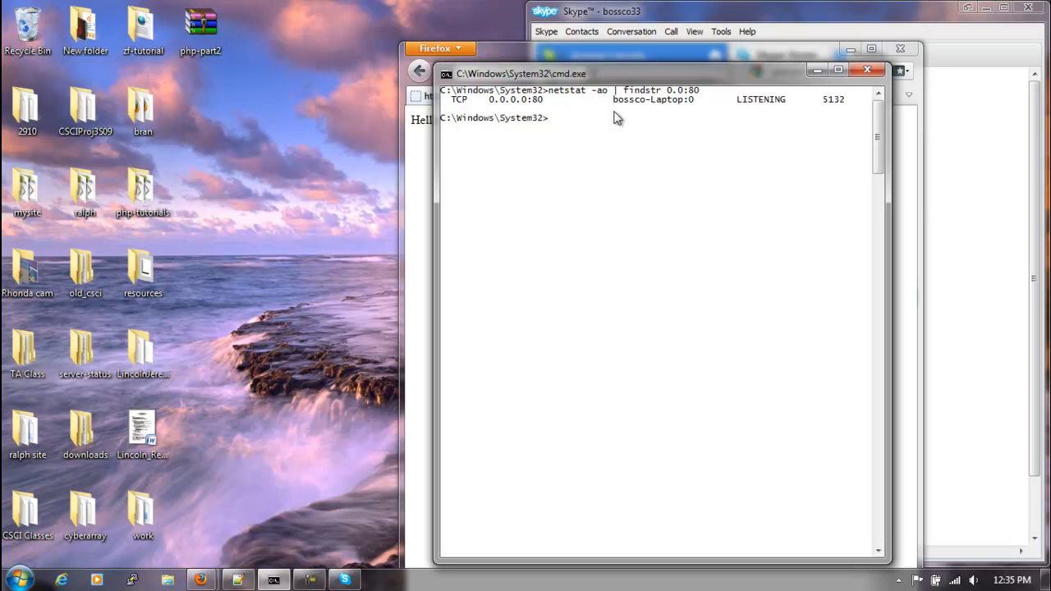